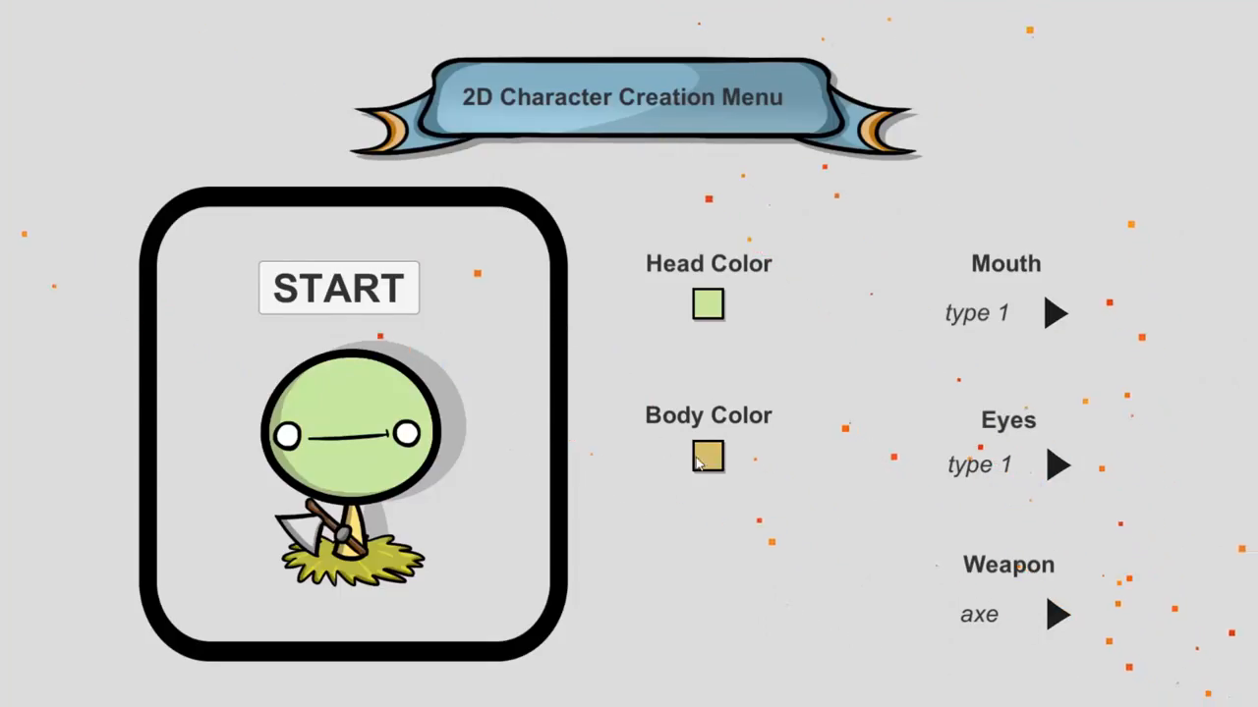
Cycle the running demo character's body colour from tan to brown with the Body Color swatch
{"action": "left_click", "coordinate": [708, 456]}
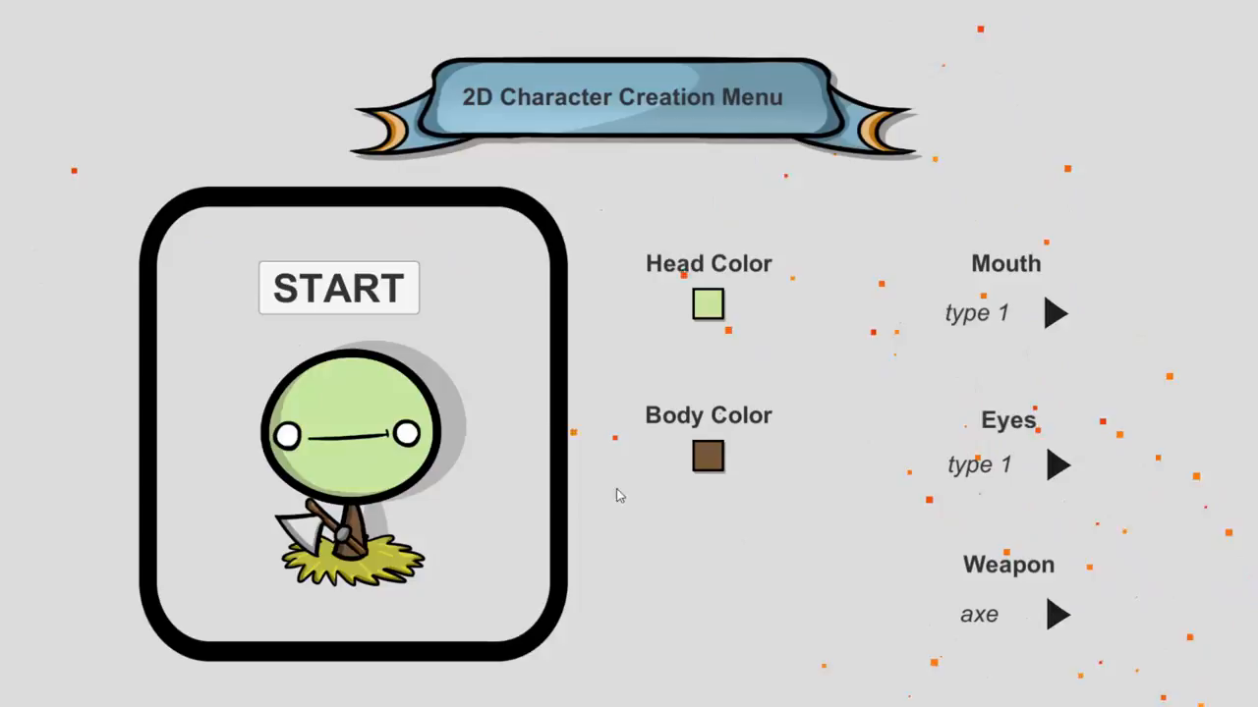
{"action": "left_click", "coordinate": [1057, 314]}
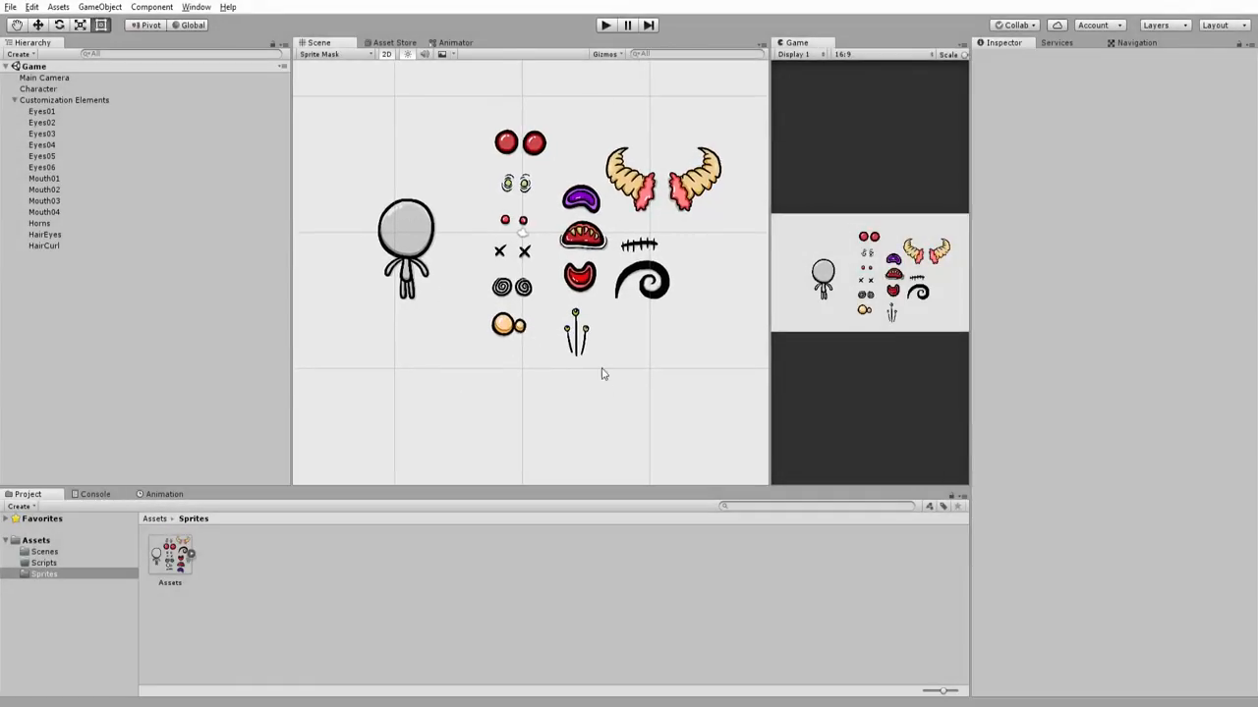
Select the Character object to show its Transform and Sprite Renderer in the Inspector
{"action": "left_click", "coordinate": [43, 88]}
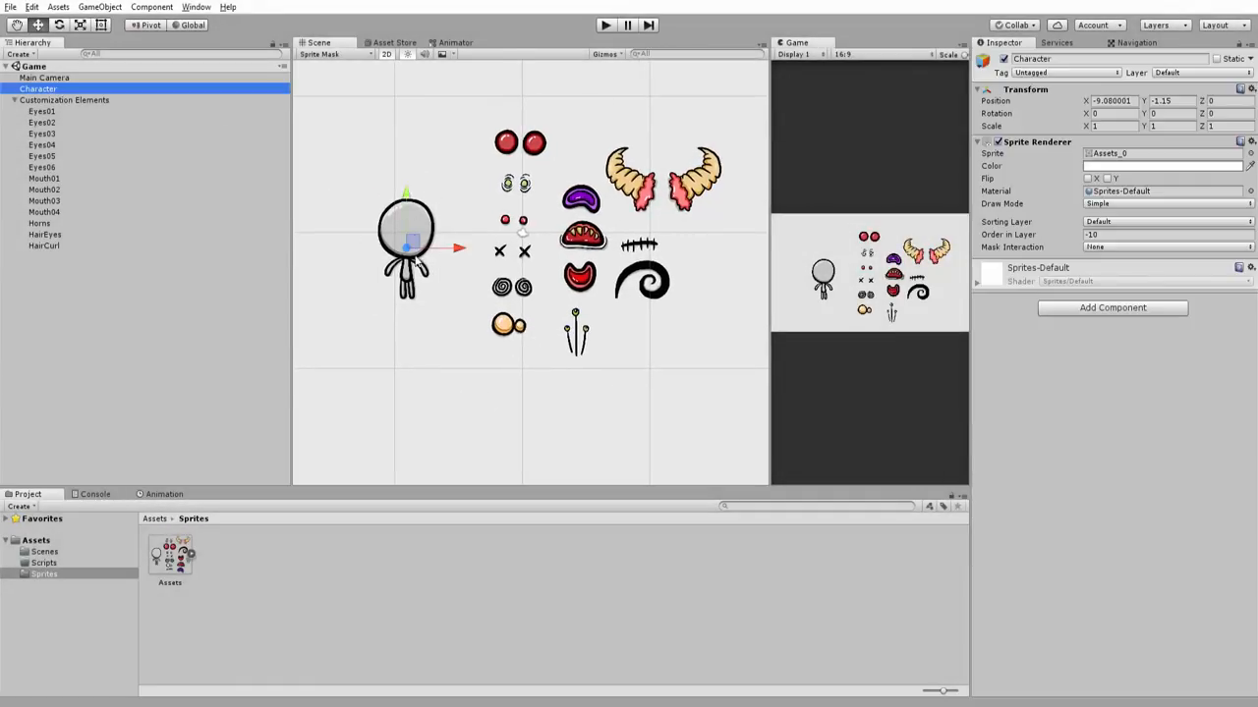
{"action": "left_click", "coordinate": [41, 167]}
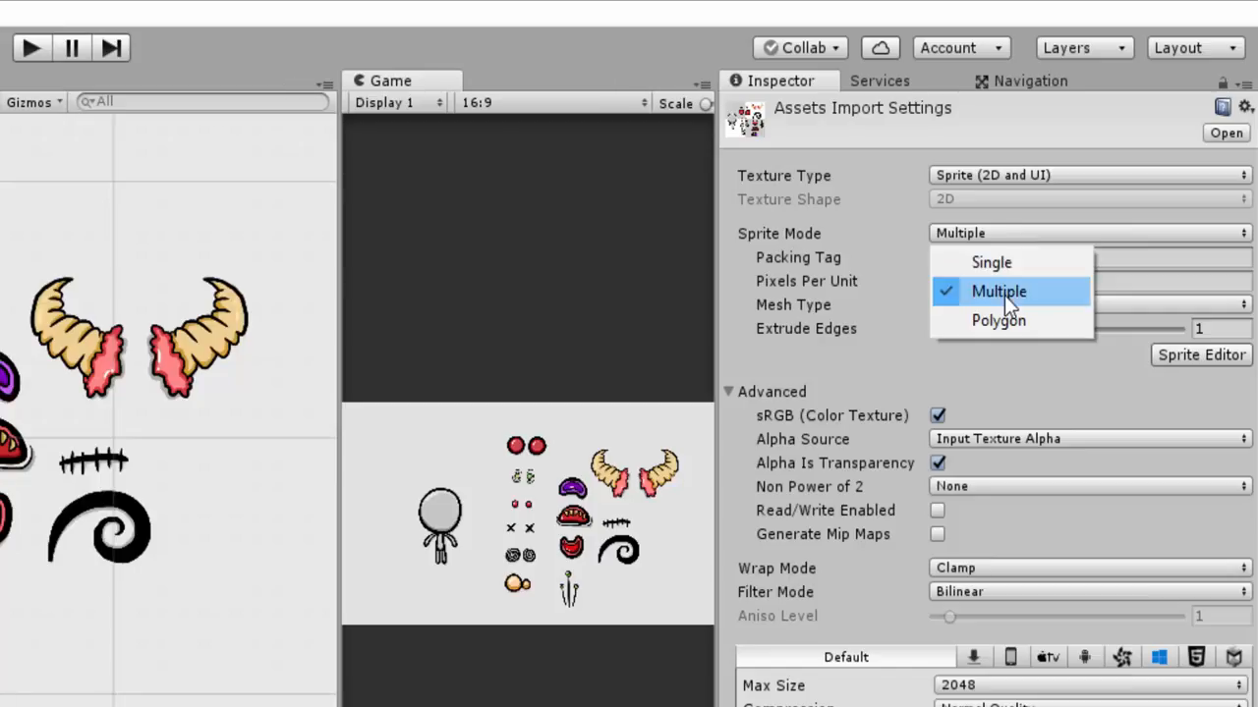
Set the parts sheet's Sprite Mode to Multiple and inspect its slices, including the crossed-out eyes
{"action": "left_click", "coordinate": [998, 291]}
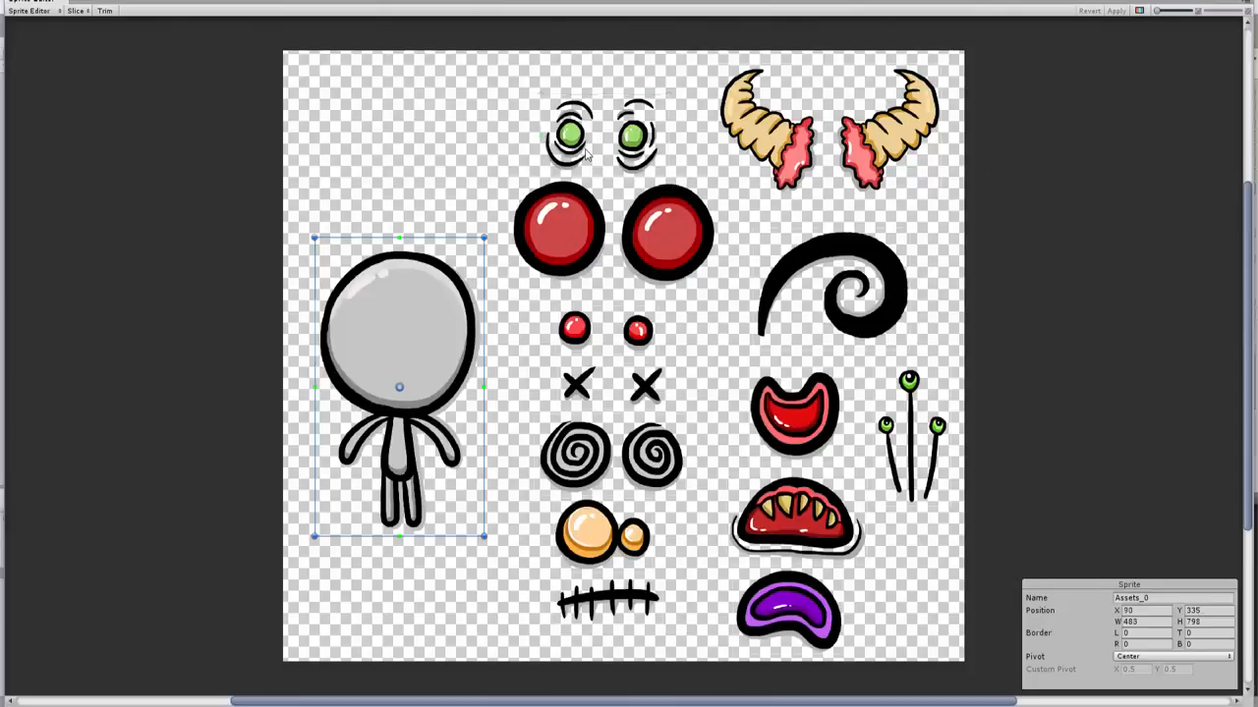
{"action": "mouse_move", "coordinate": [460, 327]}
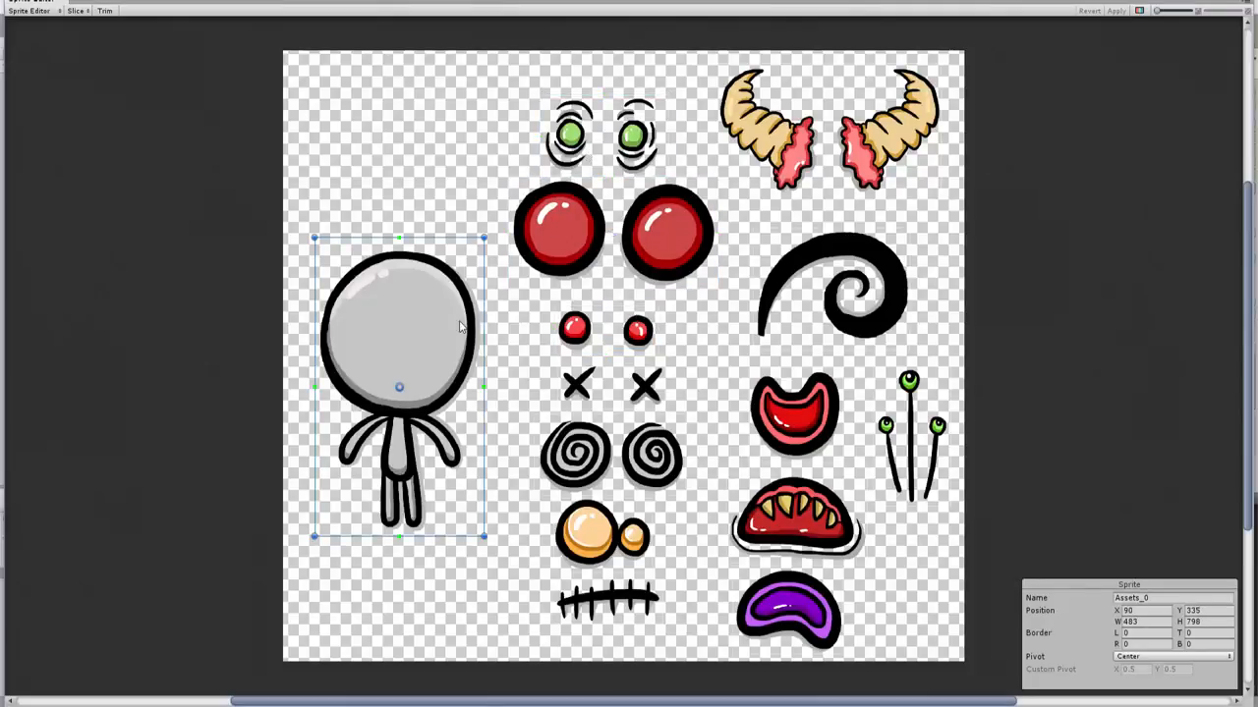
{"action": "left_click", "coordinate": [607, 387]}
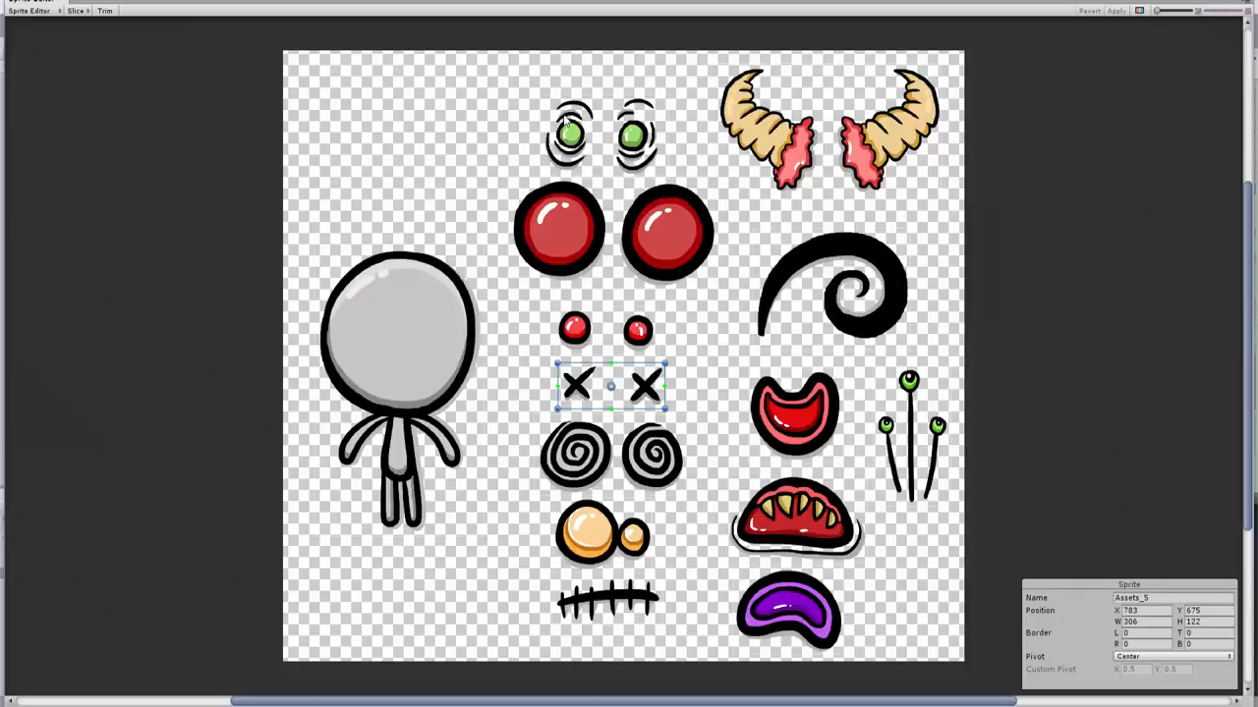
{"action": "left_click", "coordinate": [528, 96]}
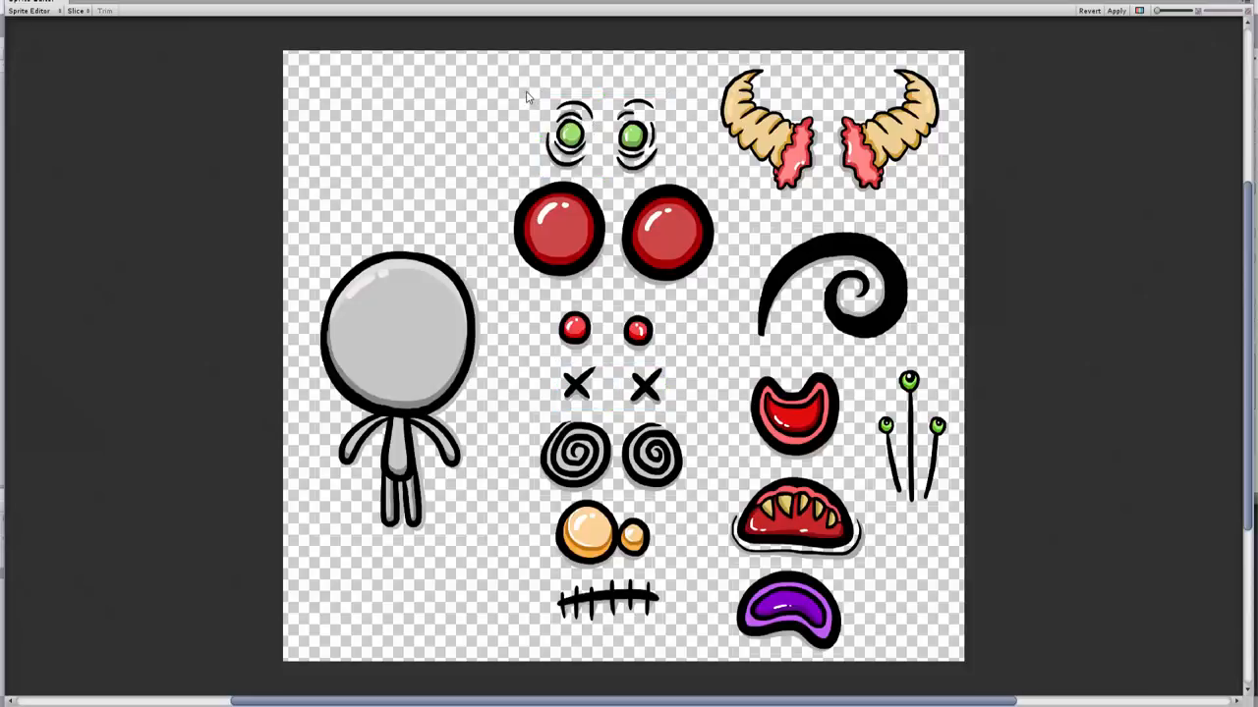
{"action": "left_click", "coordinate": [600, 138]}
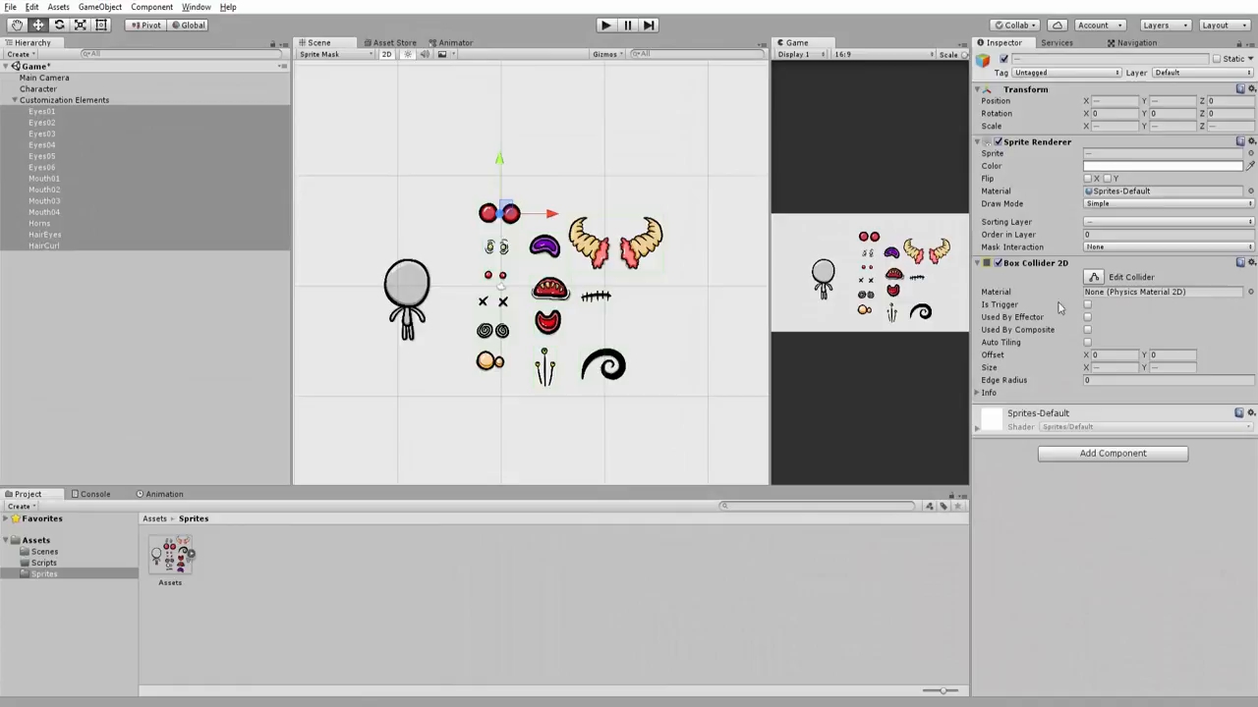
Turn on Is Trigger for the customization parts' Box Collider 2D components
{"action": "left_click", "coordinate": [1083, 308]}
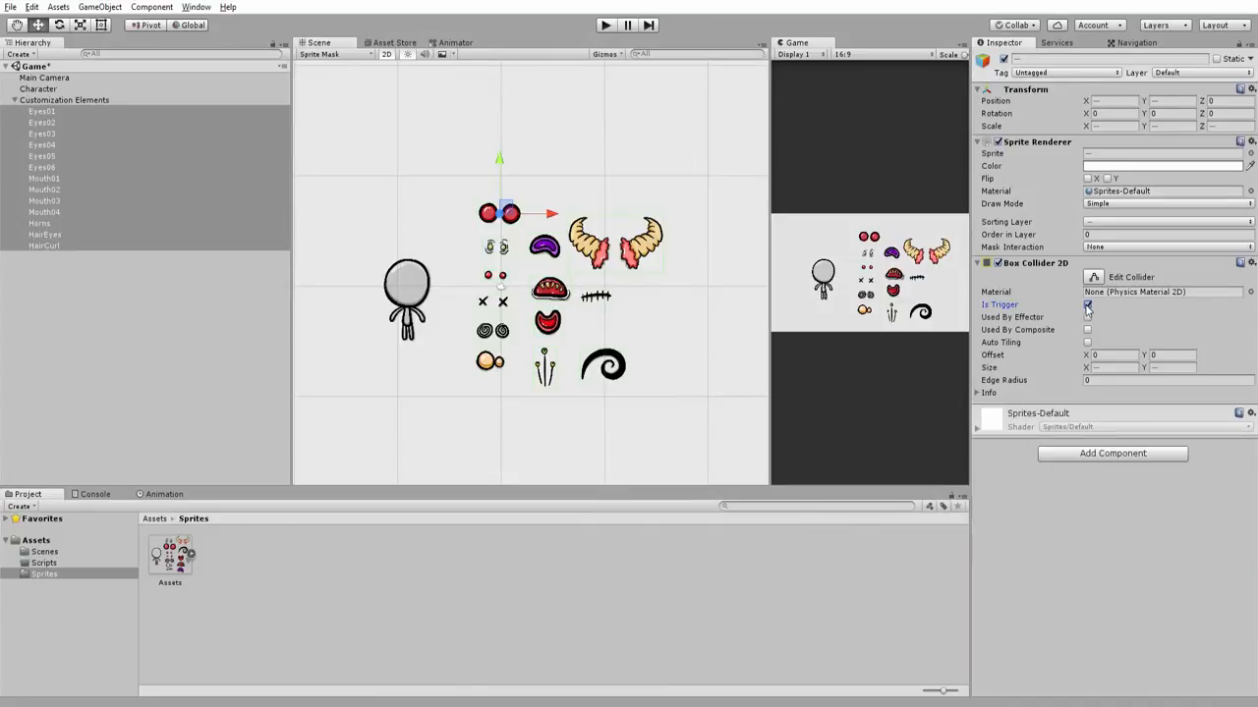
{"action": "left_click", "coordinate": [1081, 308]}
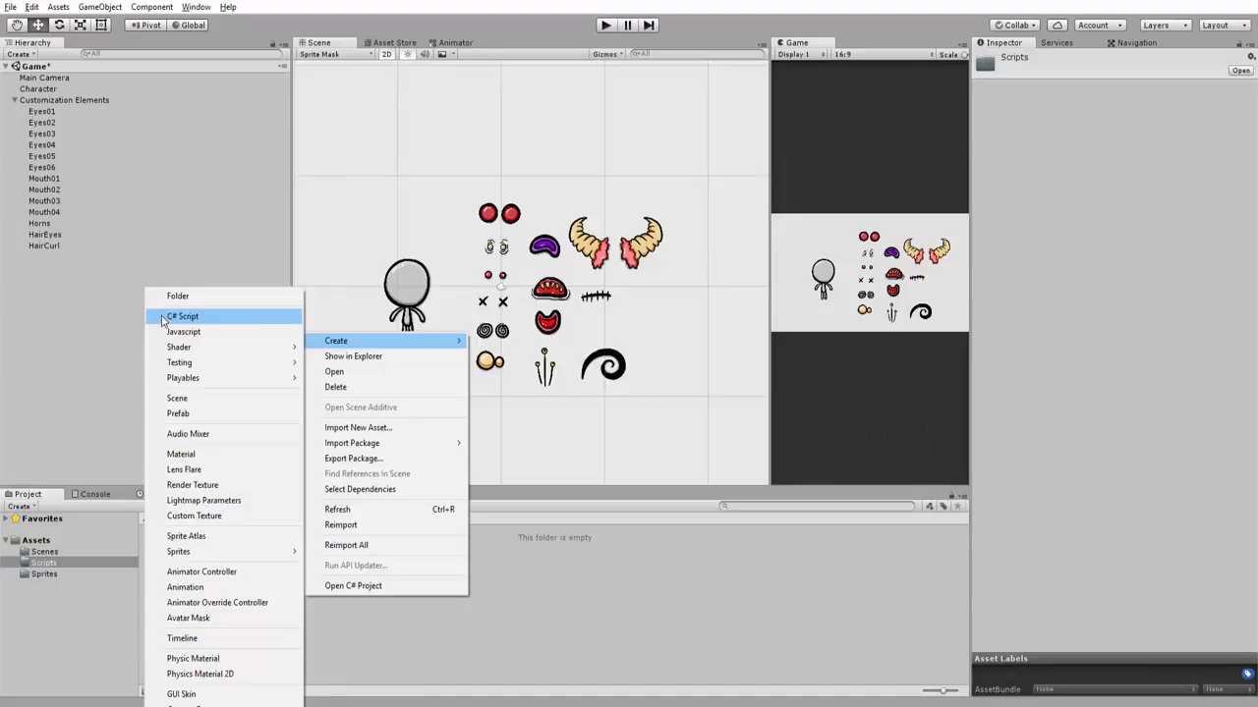
Create a DragAndDrop C# script in the Scripts folder and open it in the editor
{"action": "left_click", "coordinate": [183, 316]}
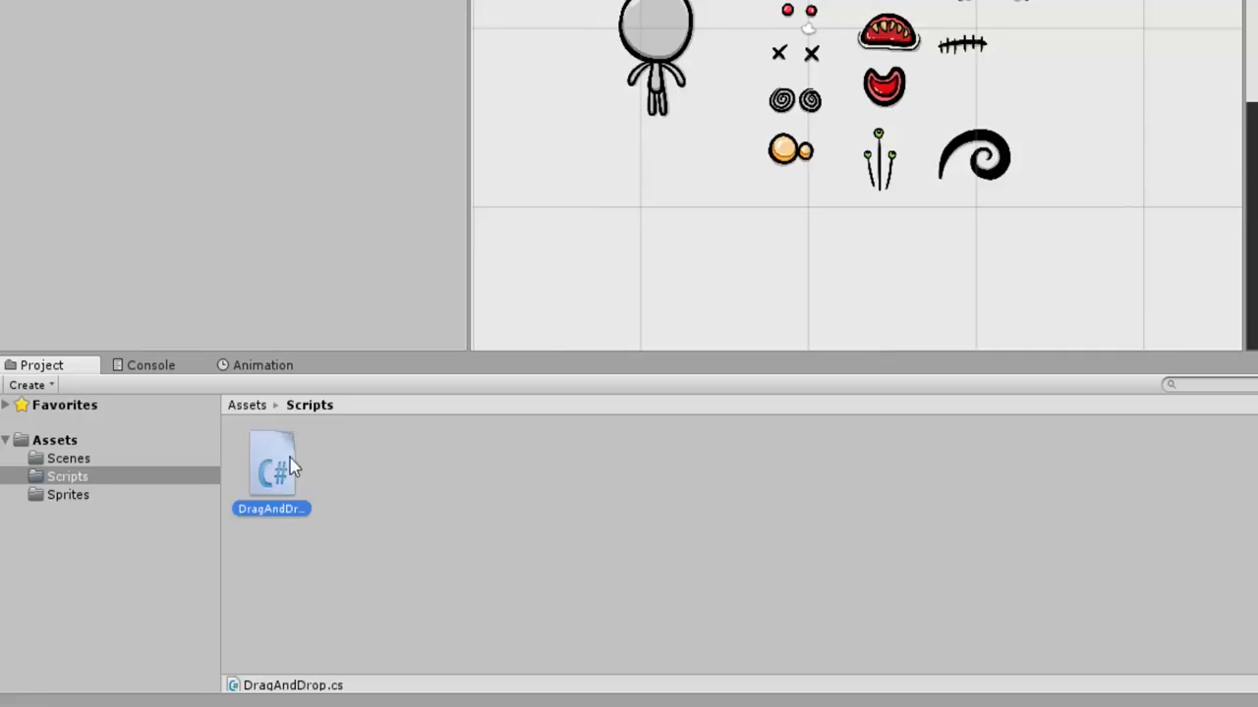
{"action": "double_click", "coordinate": [272, 467]}
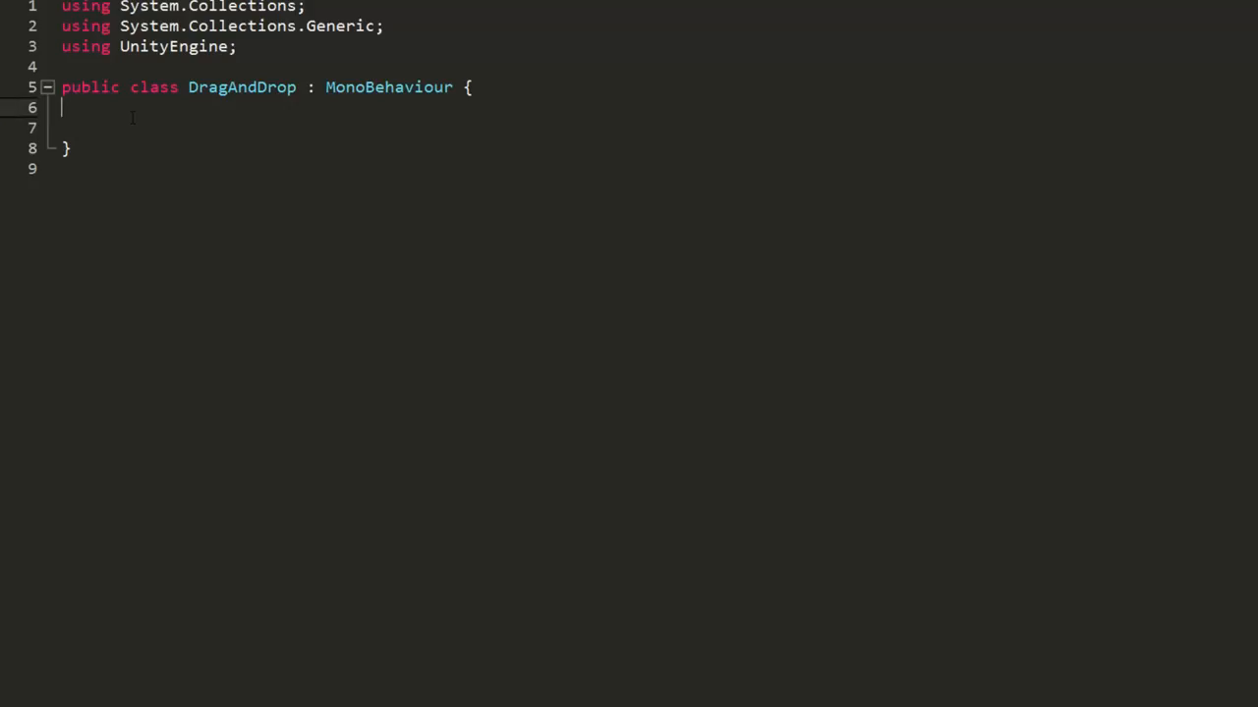
Declare private bool selected and an OnMouseOver that sets selected = true on GetMouseButtonDown(0)
{"action": "type", "text": "private bool"}
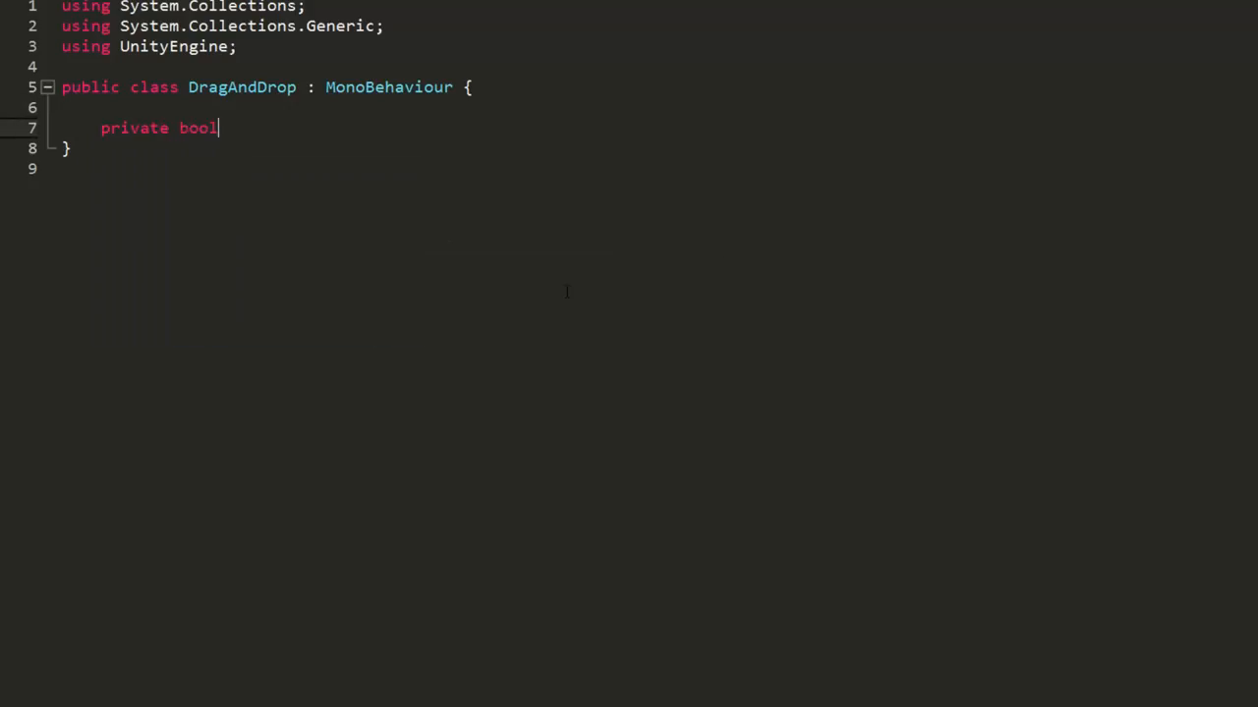
{"action": "type", "text": "selected"}
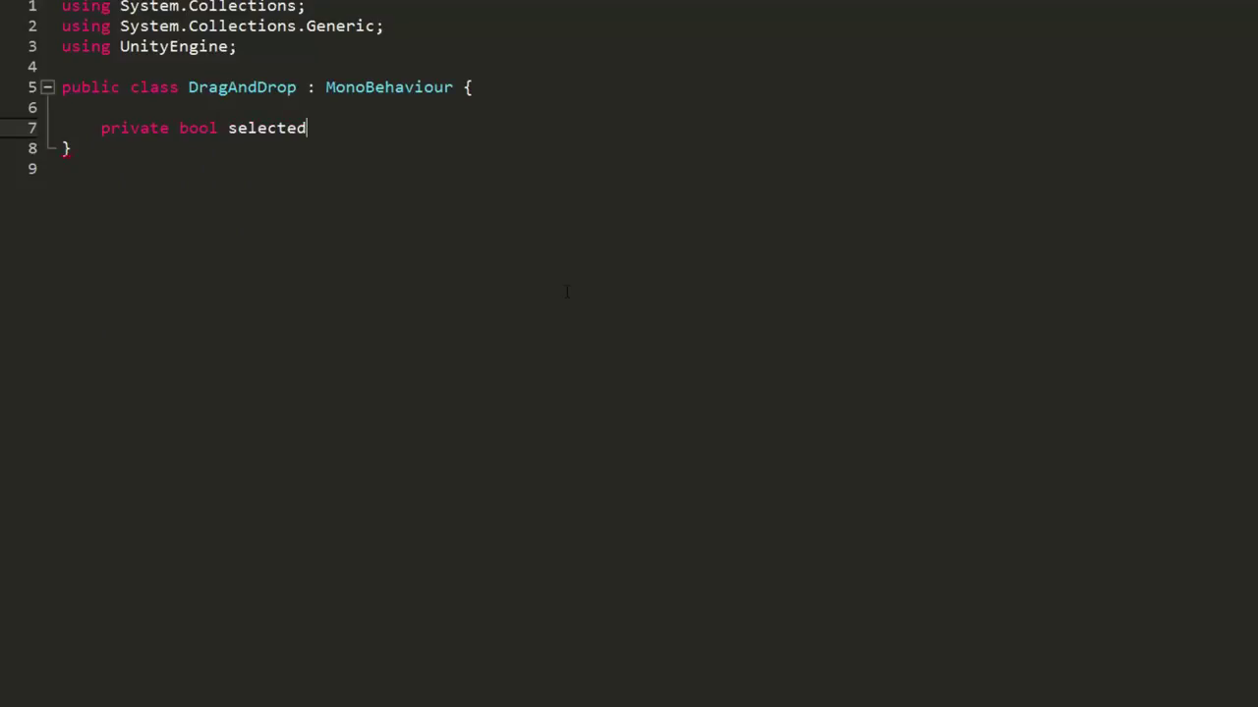
{"action": "type", "text": ";"}
{"action": "type", "text": "void On"}
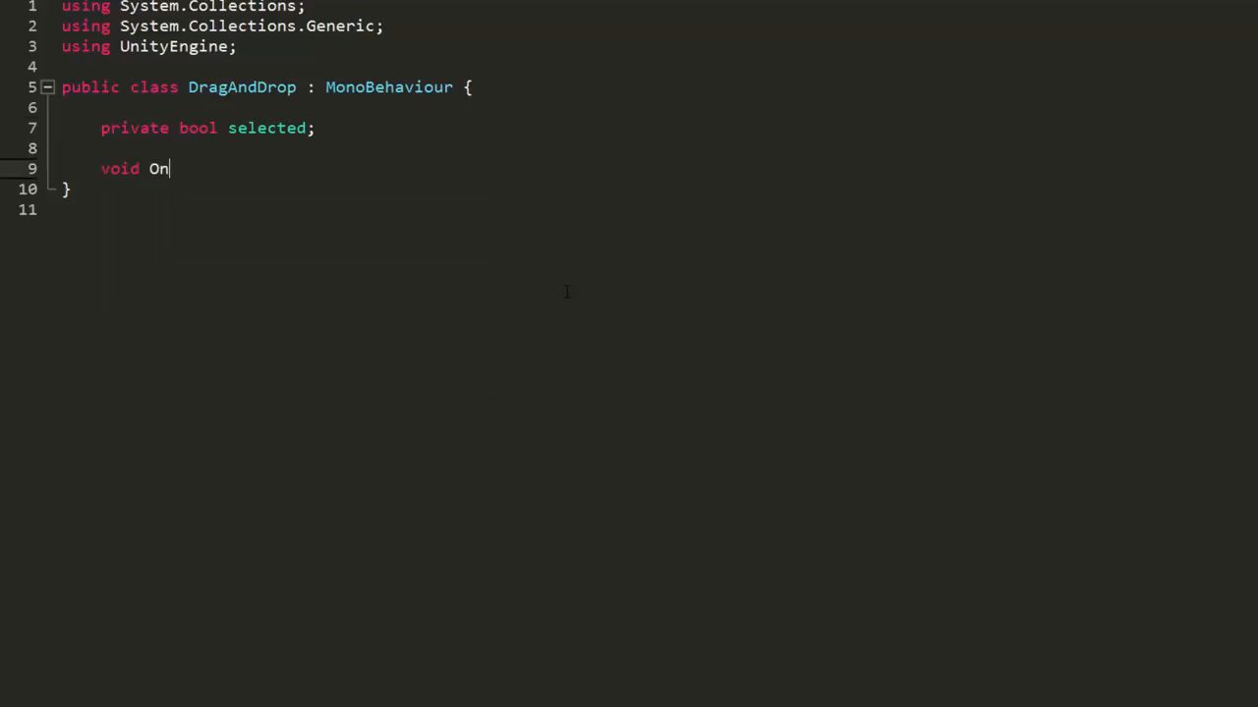
{"action": "type", "text": "MouseOver(){"}
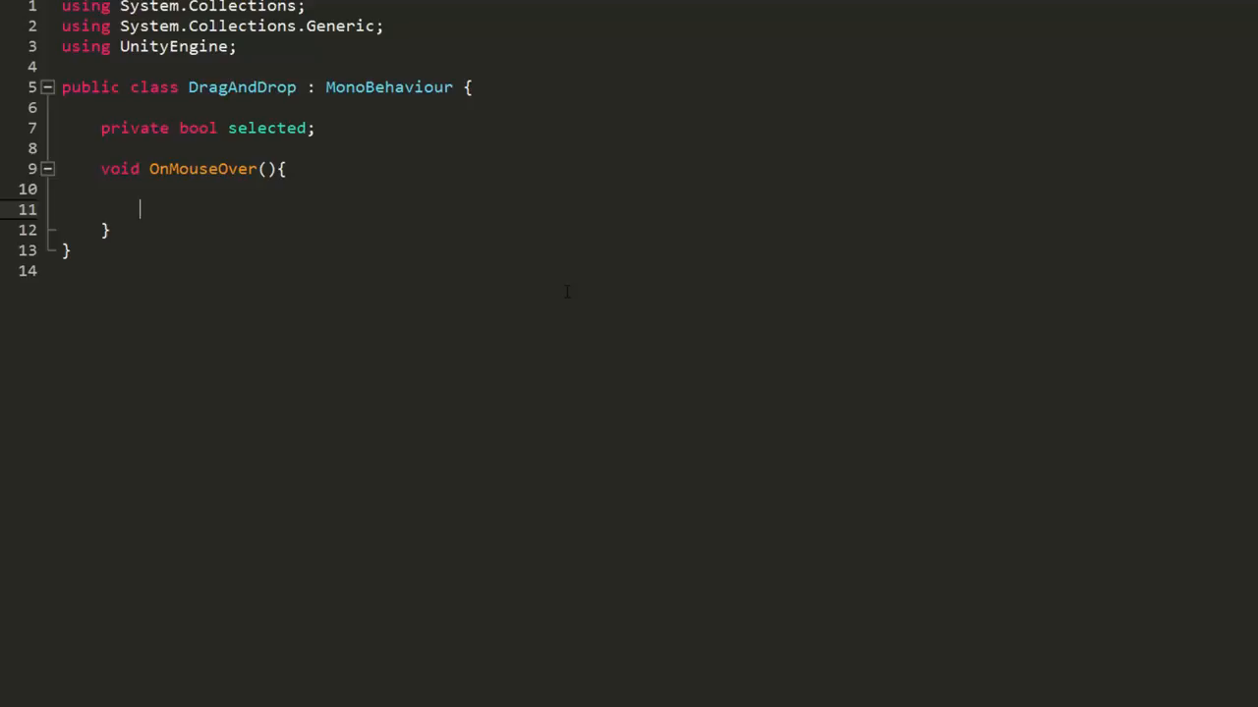
{"action": "type", "text": "if(Input.GetMouseButtonDown(0)){"}
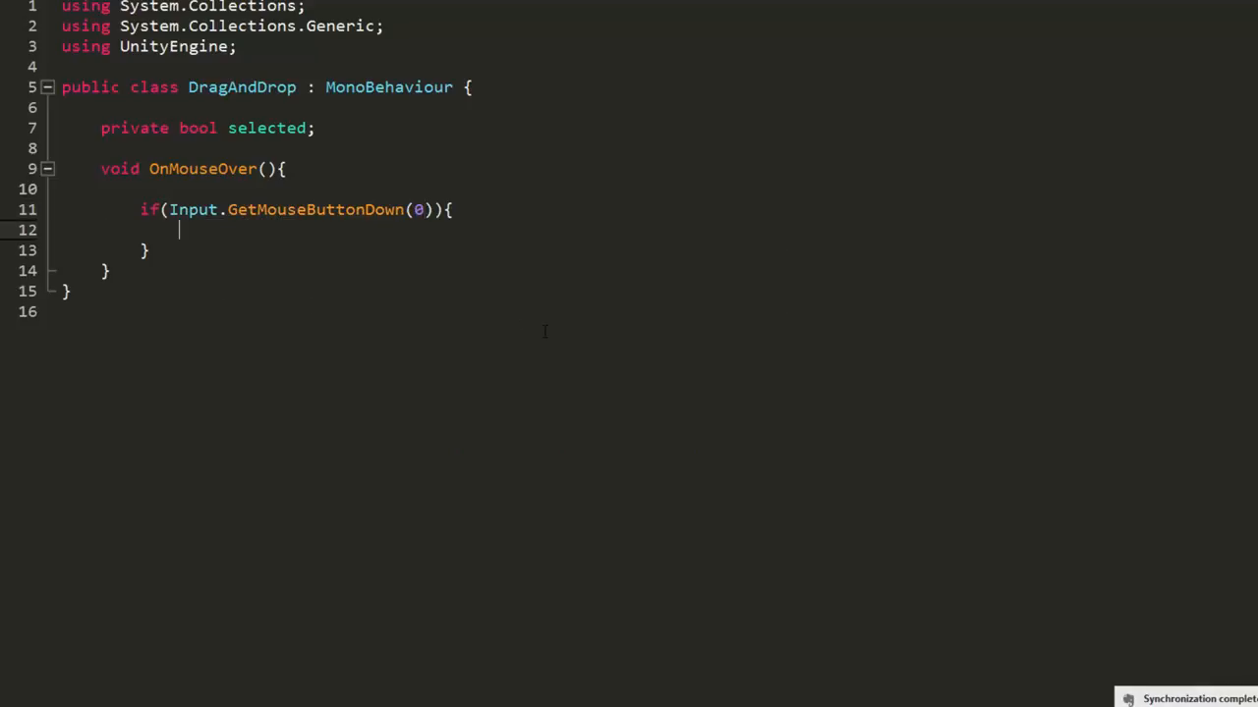
{"action": "type", "text": "selected = true;"}
{"action": "type", "text": "if(){"}
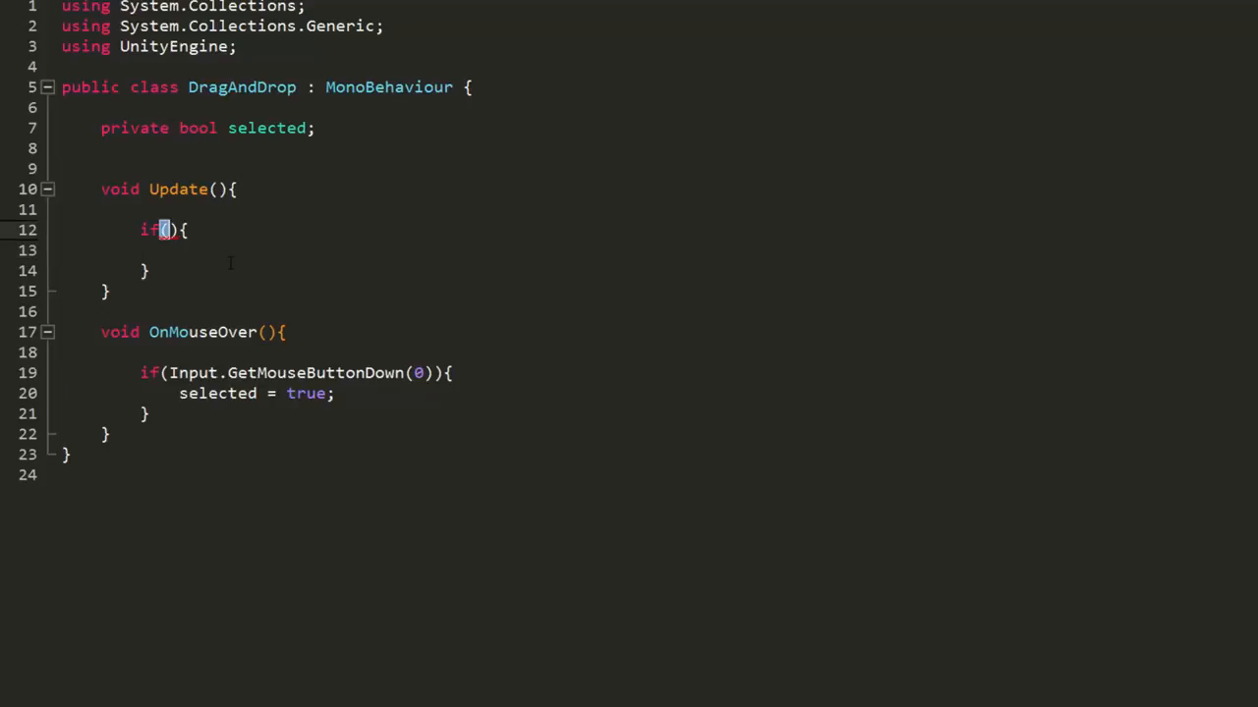
In Update, when selected == true, compute cursorPos via Camera.main.ScreenToWorldPoint(Input.mousePosition)
{"action": "type", "text": "selected =="}
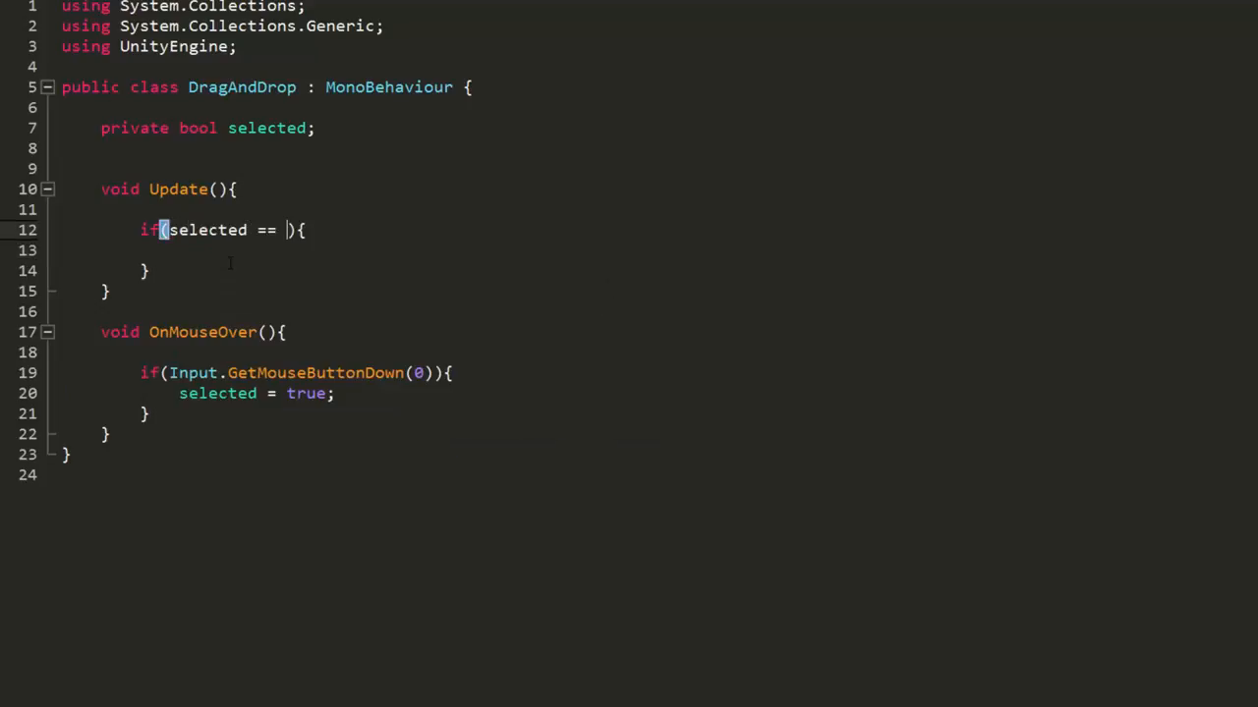
{"action": "type", "text": "true"}
{"action": "left_click", "coordinate": [325, 251]}
{"action": "type", "text": "Vector2 cursorPos = Camera"}
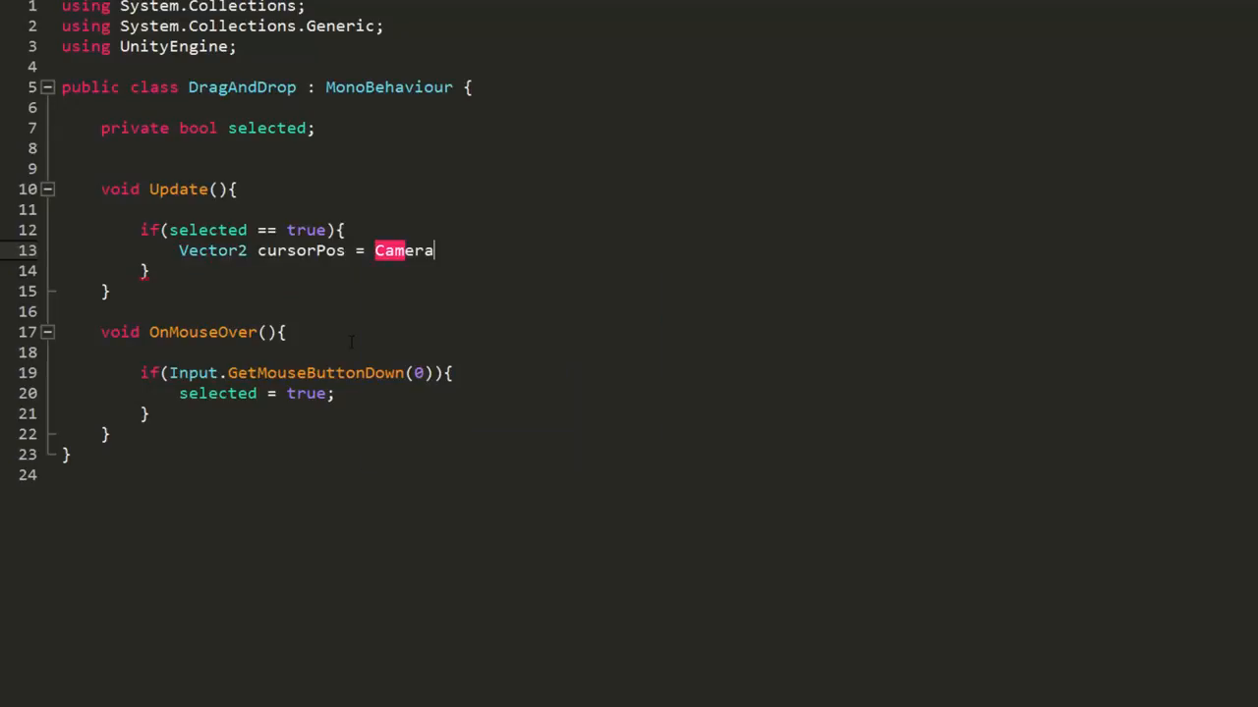
{"action": "type", "text": ".main."}
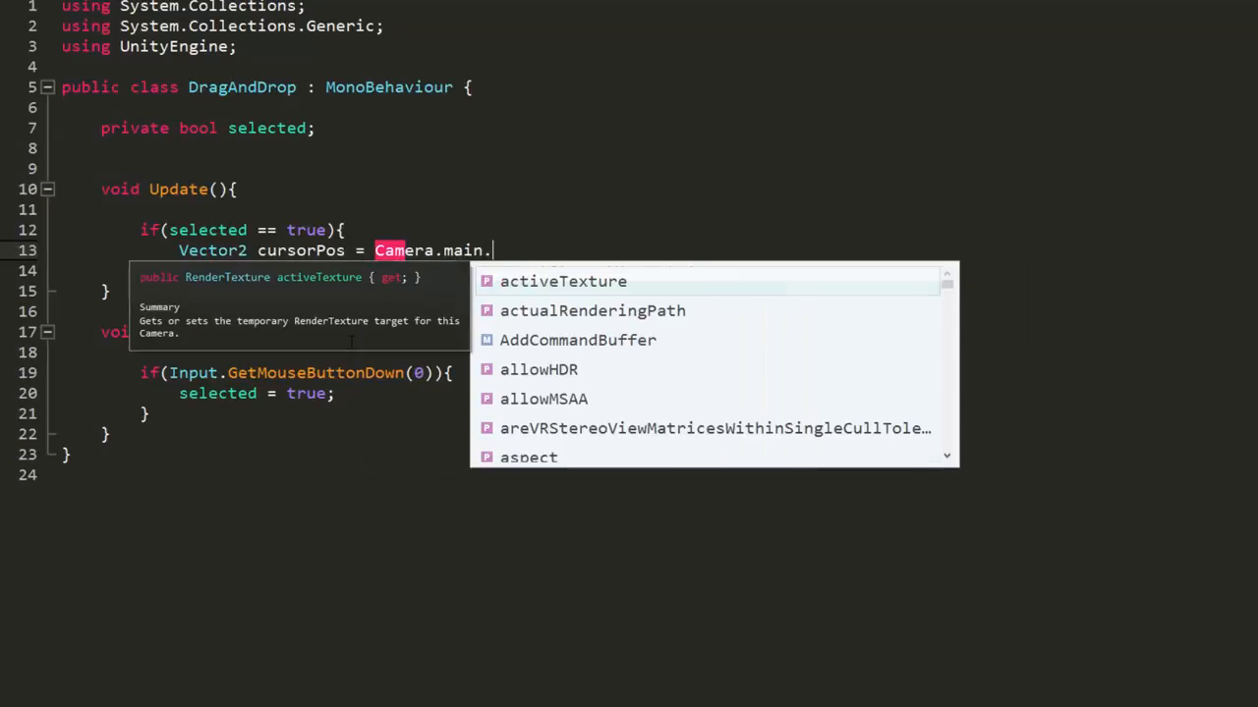
{"action": "type", "text": "ScreenToWorldPoint()"}
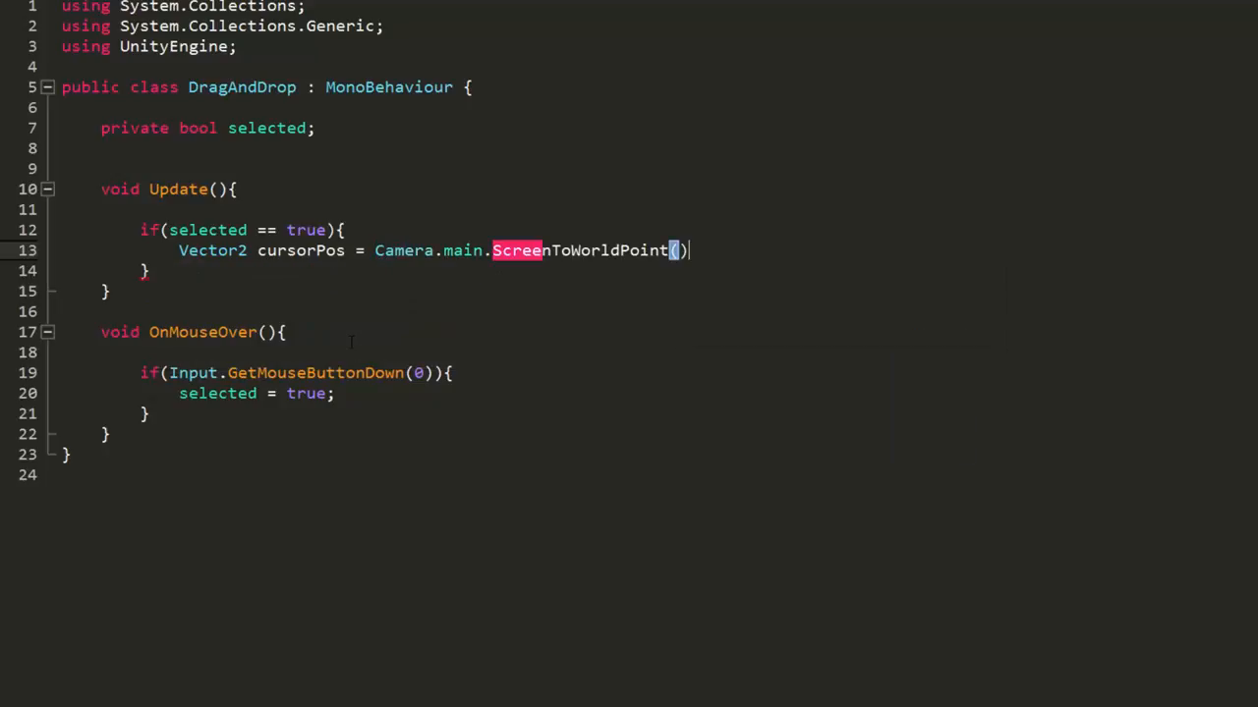
{"action": "type", "text": "("}
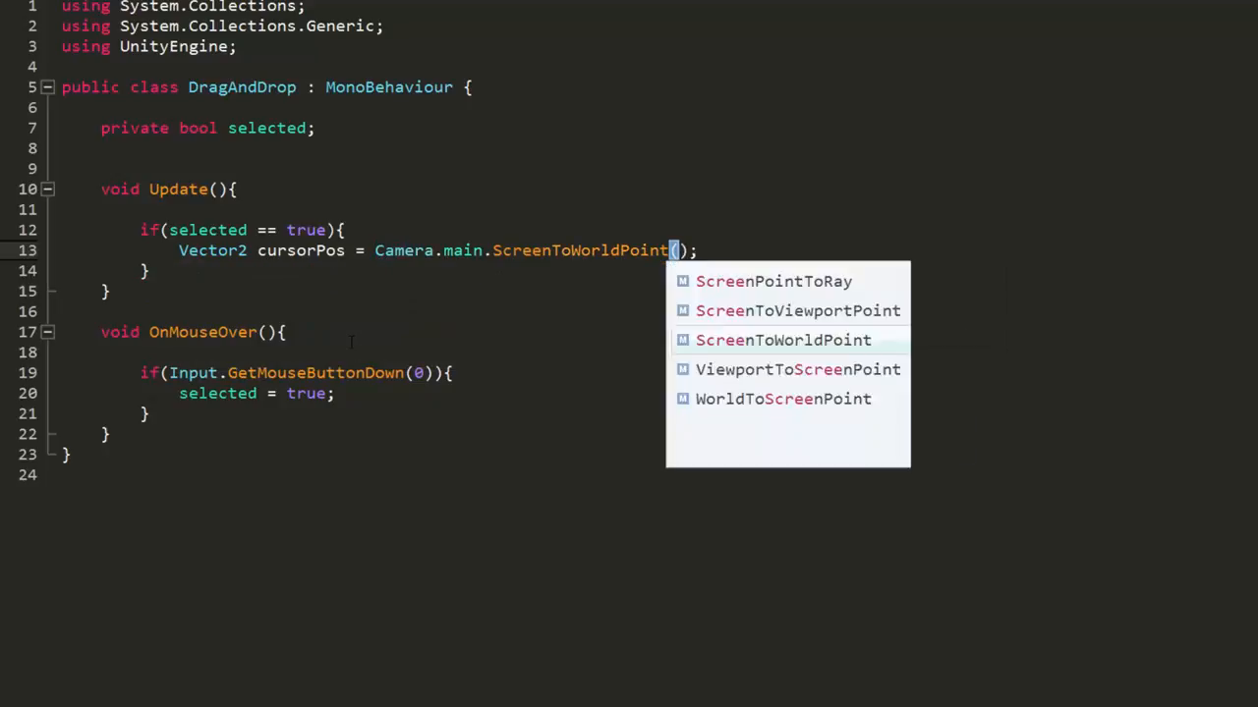
{"action": "type", "text": "Input.mousePosition"}
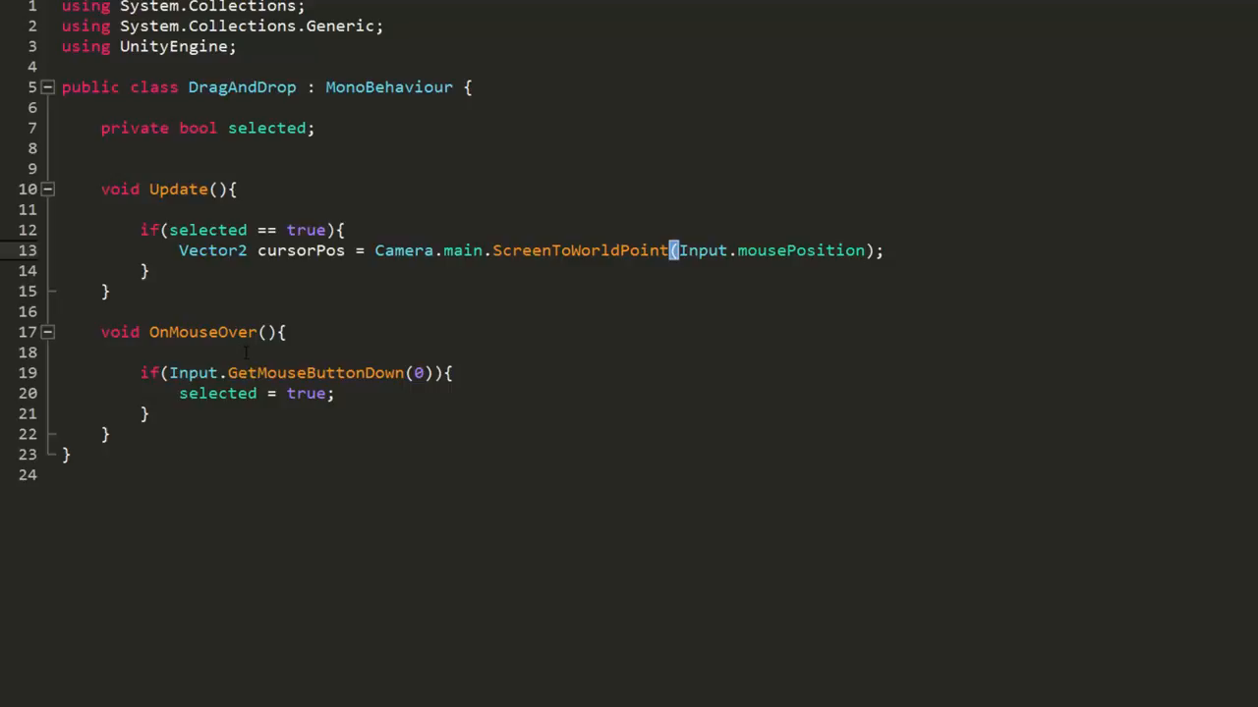
{"action": "mouse_move", "coordinate": [249, 352]}
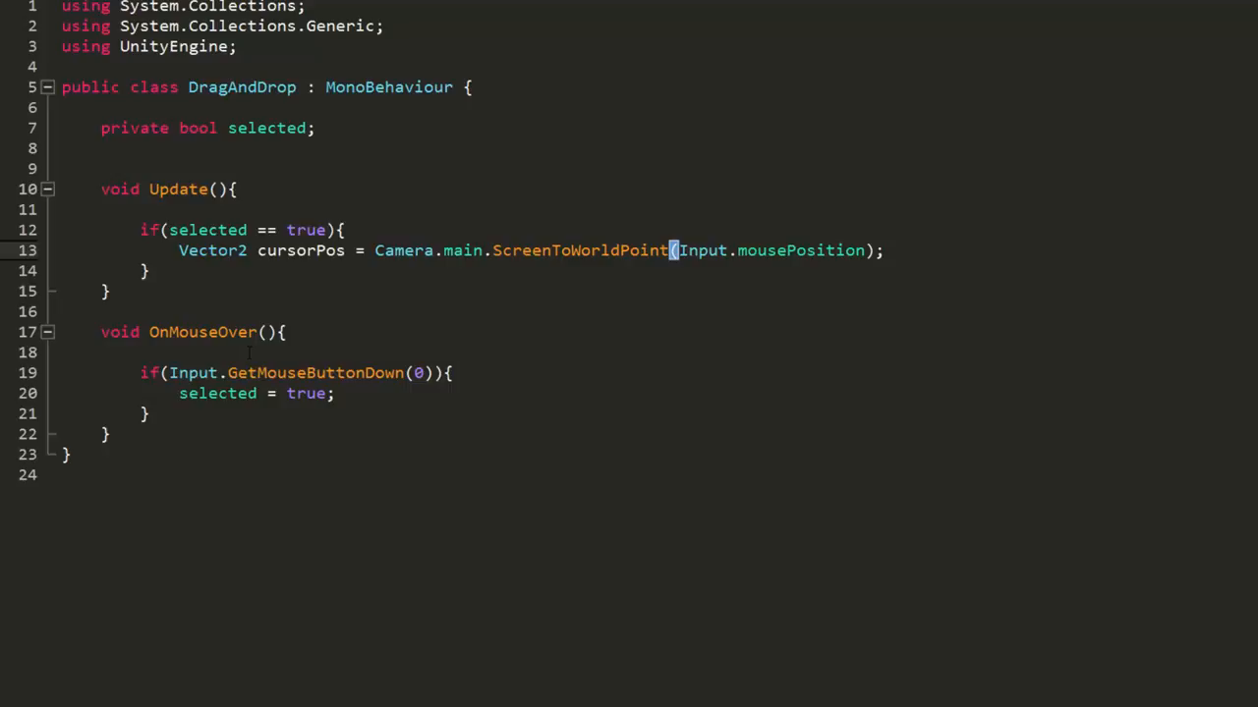
{"action": "mouse_move", "coordinate": [762, 206]}
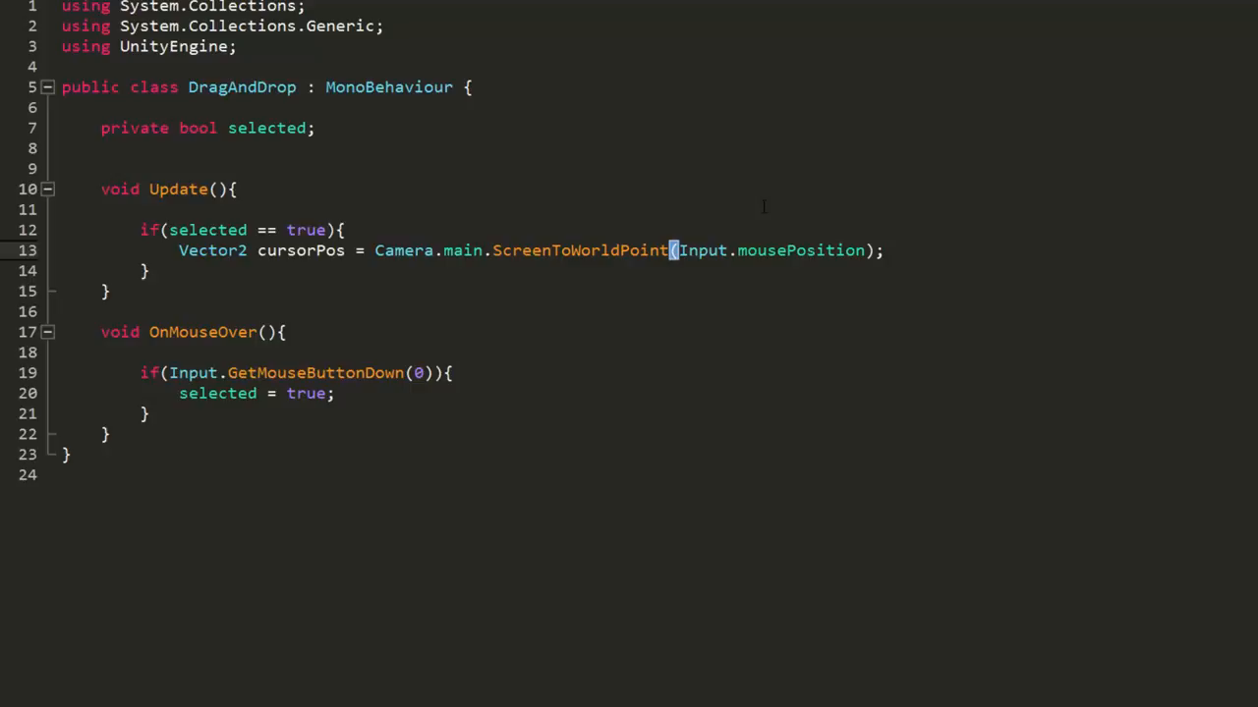
Assign transform.position = new Vector2(cursorPos.x, cursorPos.y)
{"action": "type", "text": "transform.position ="}
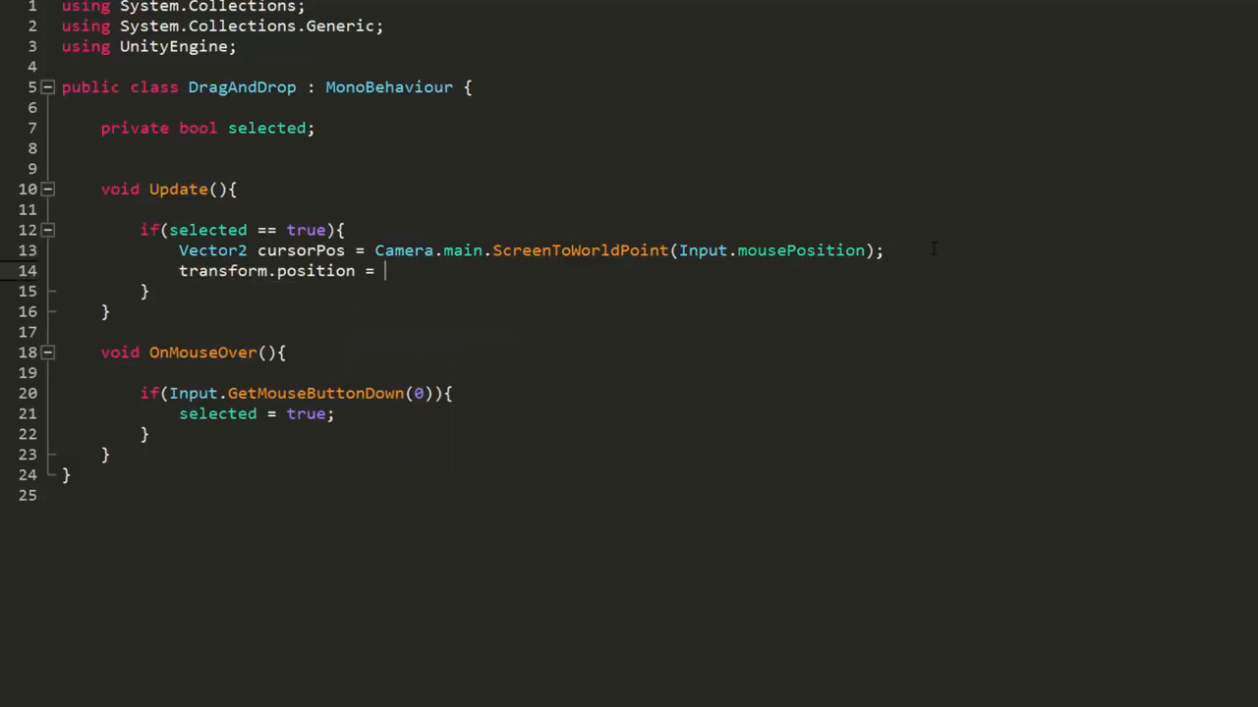
{"action": "type", "text": "new Vector2"}
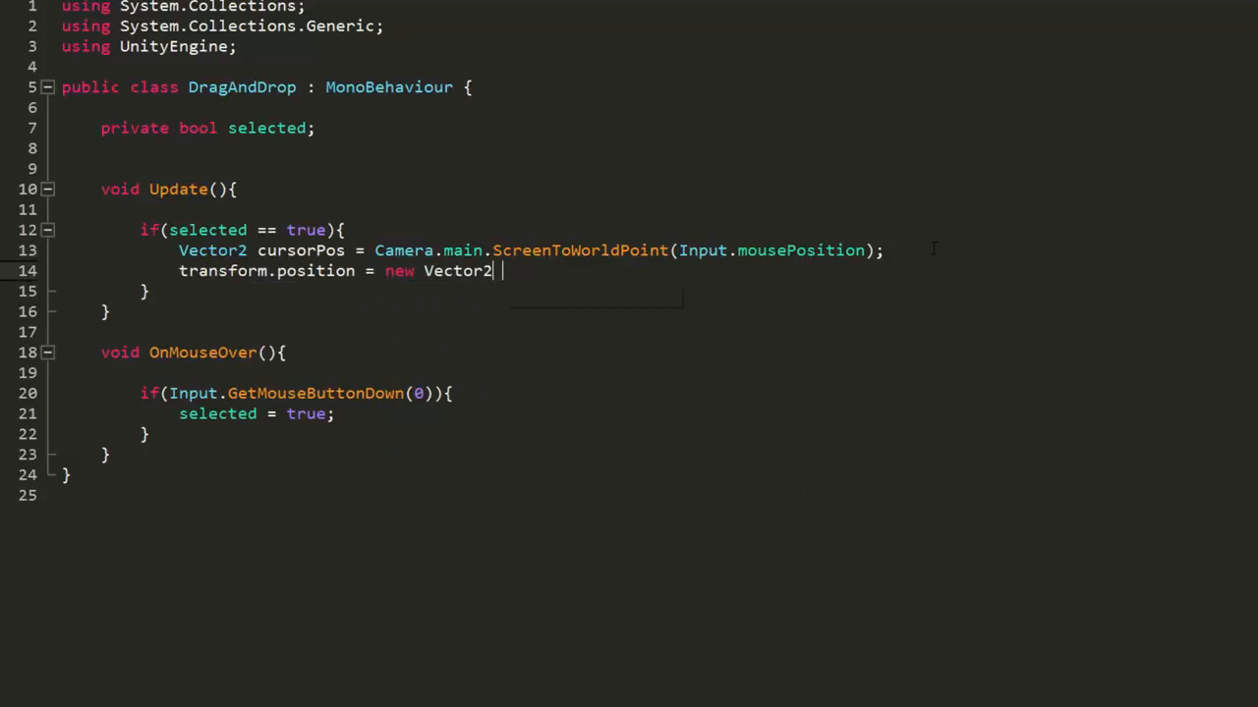
{"action": "type", "text": "();"}
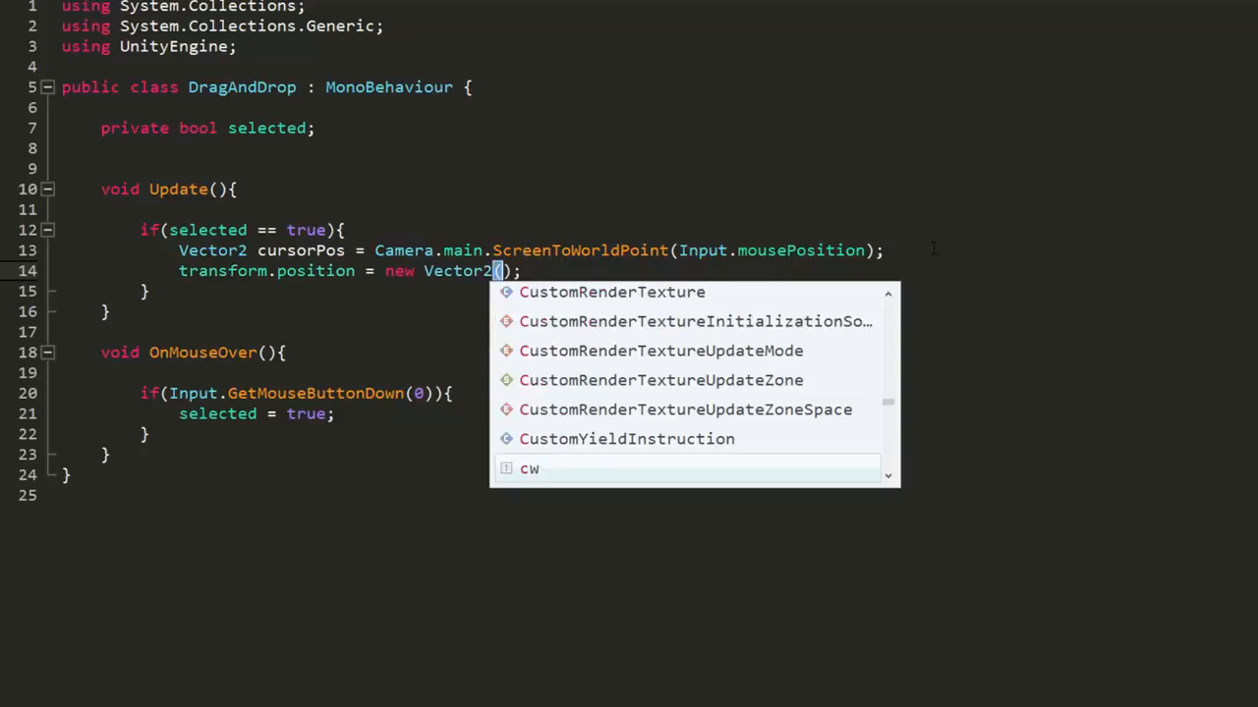
{"action": "type", "text": "(cursorPos.x,"}
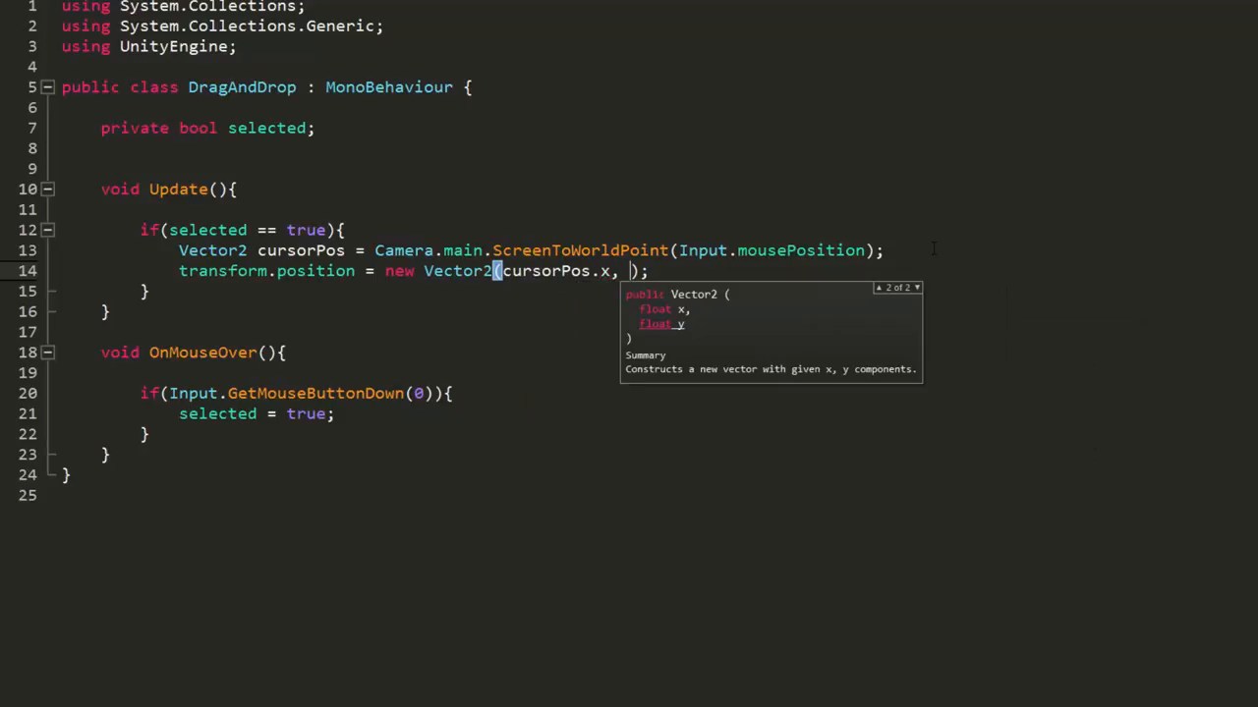
{"action": "type", "text": "cursorPos"}
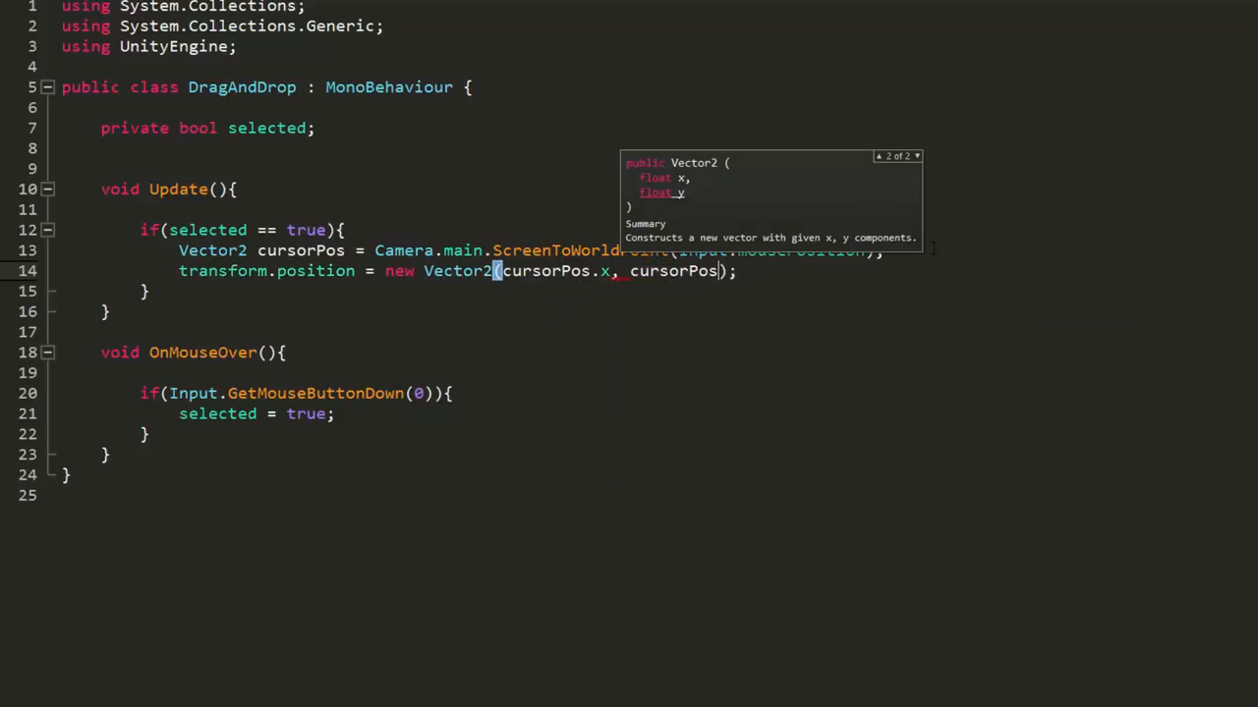
{"action": "type", "text": ".y"}
{"action": "type", "text": "if(Input.GetMouseButtonUp){"}
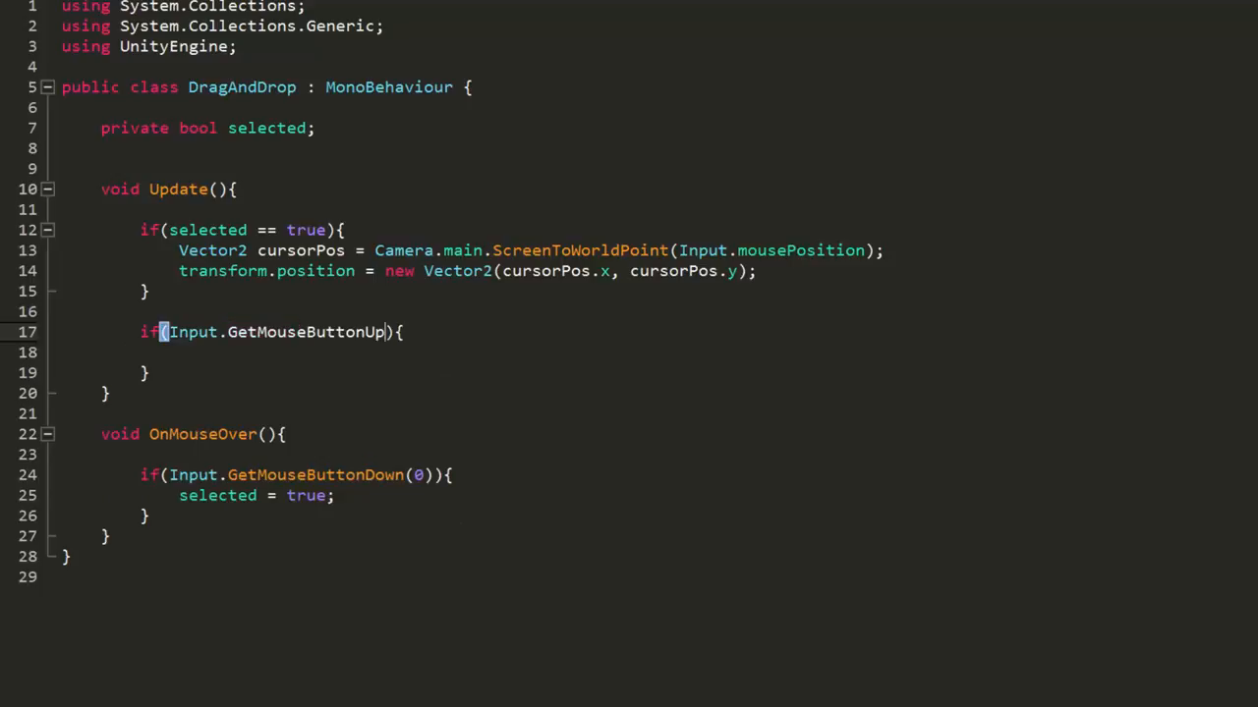
Add an Update check: if Input.GetMouseButtonUp(0), set selected = false
{"action": "type", "text": "(0"}
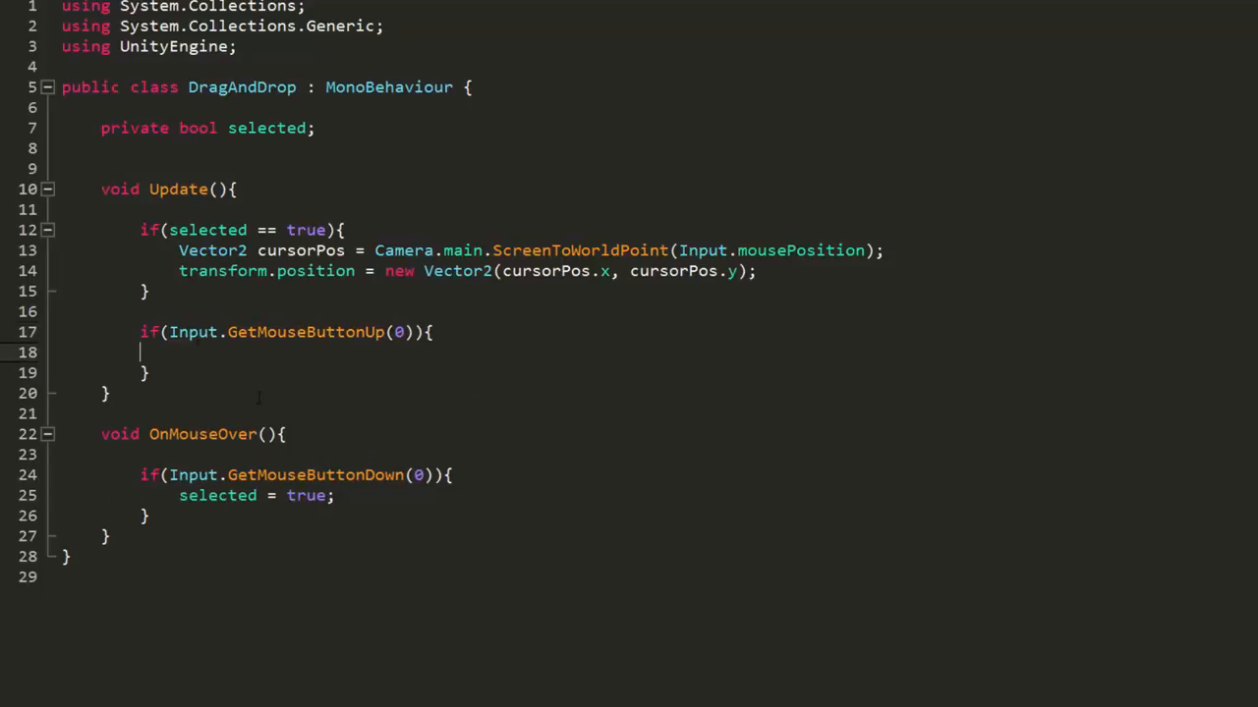
{"action": "type", "text": "selected = fal"}
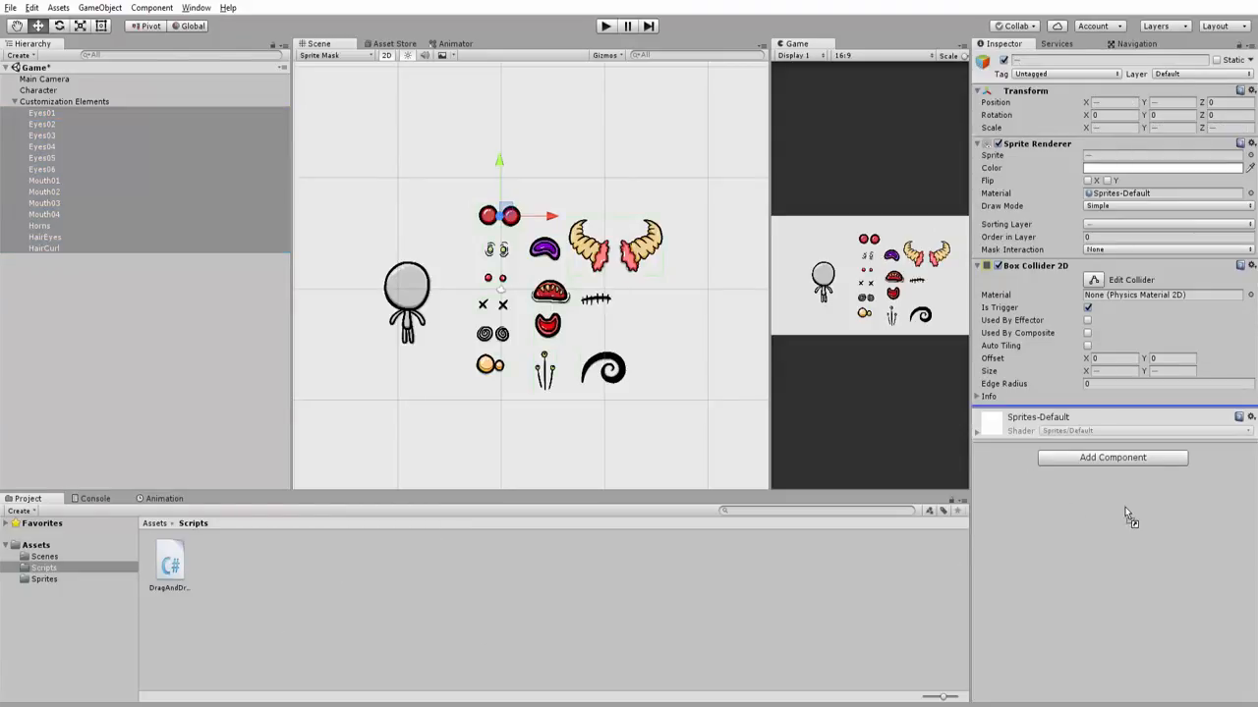
Deselect the Customization Elements and run the scene in Play mode
{"action": "left_click", "coordinate": [604, 24]}
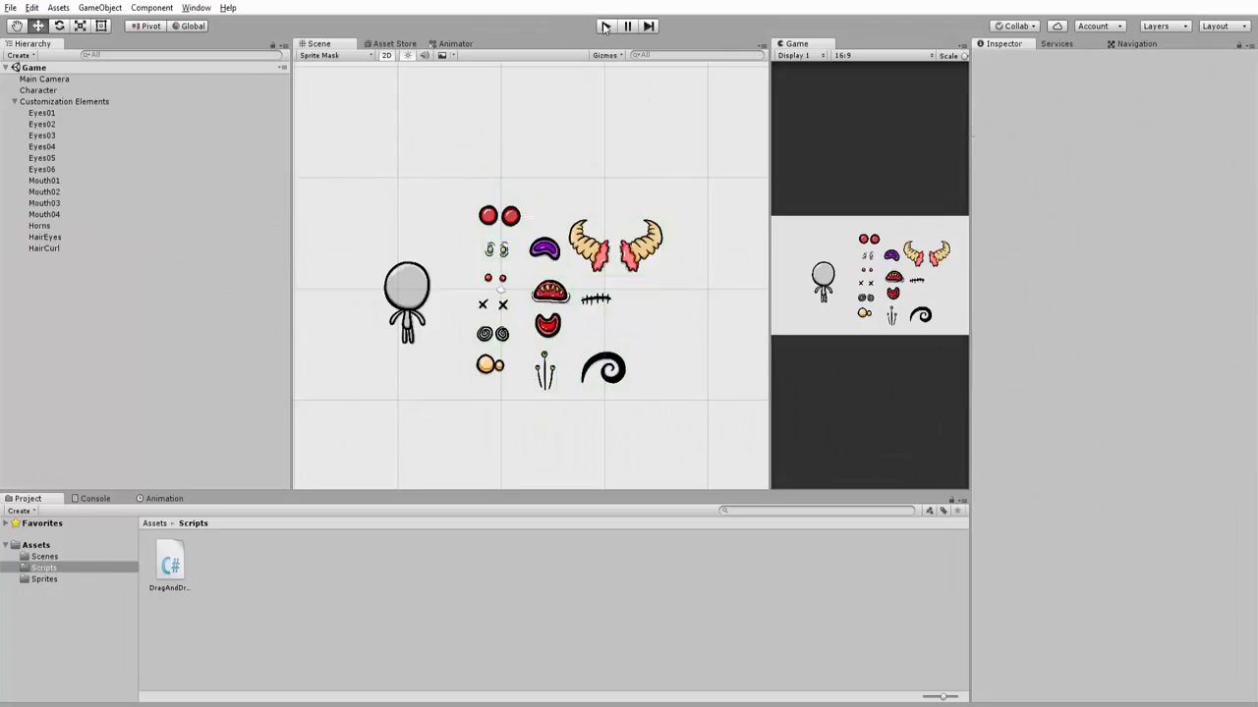
{"action": "left_click", "coordinate": [605, 24]}
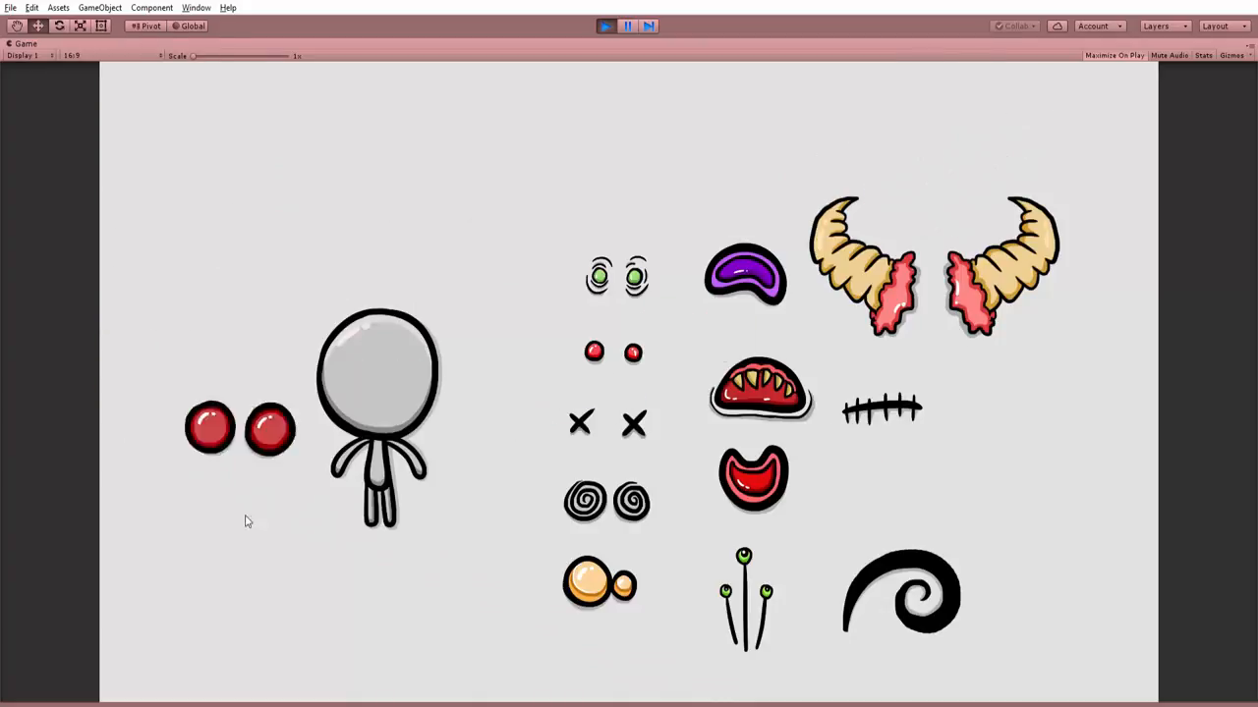
Drag the red eyes above the dummy, then down onto its face
{"action": "left_click_drag", "start_coordinate": [239, 428], "coordinate": [495, 191]}
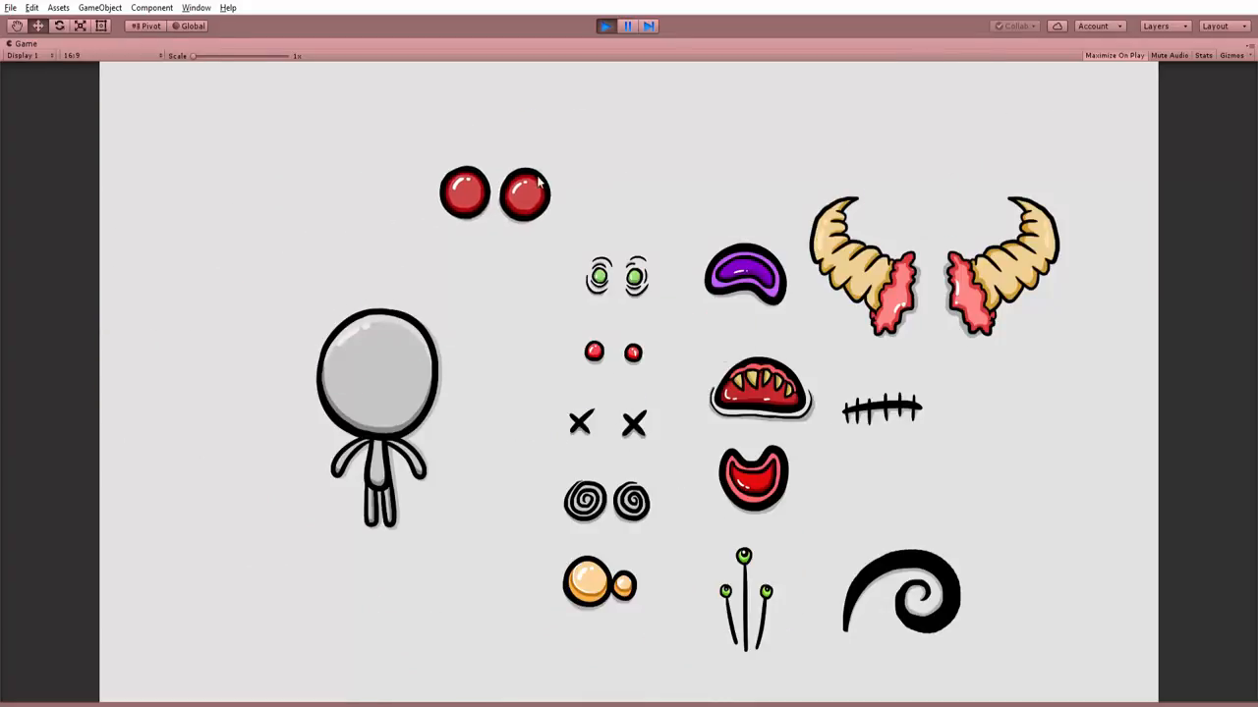
{"action": "left_click_drag", "start_coordinate": [494, 194], "coordinate": [377, 369]}
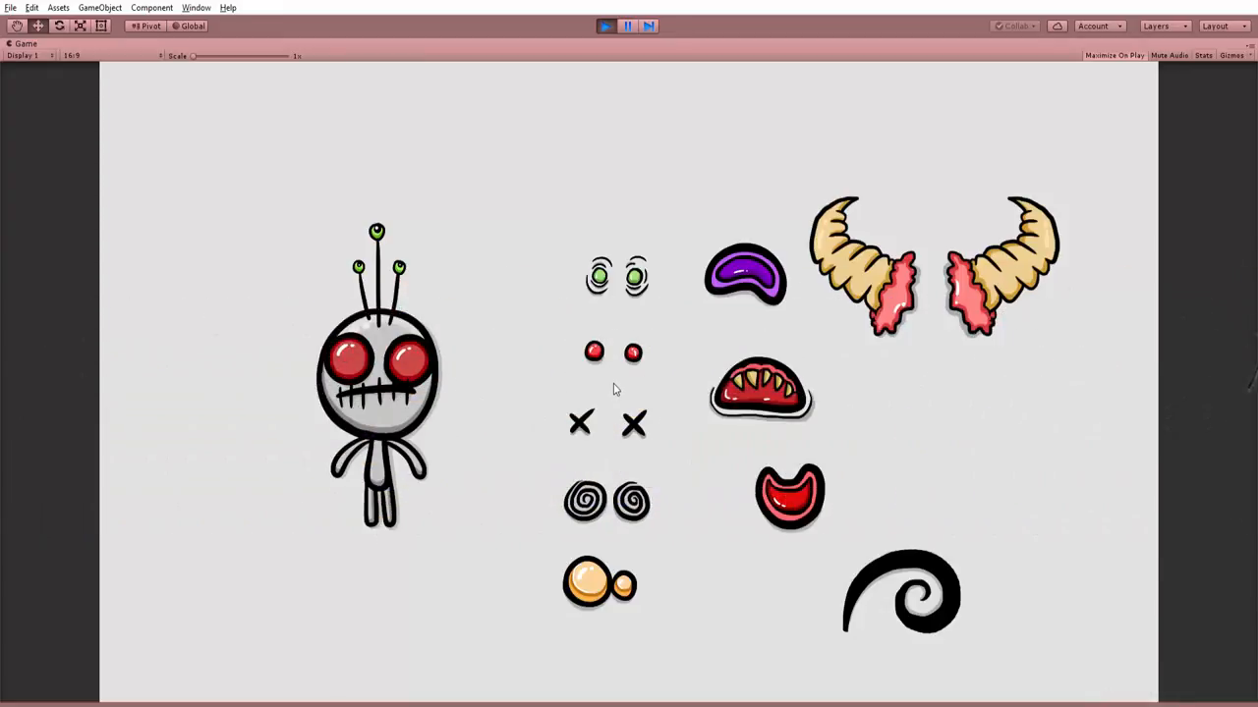
{"action": "mouse_move", "coordinate": [691, 307]}
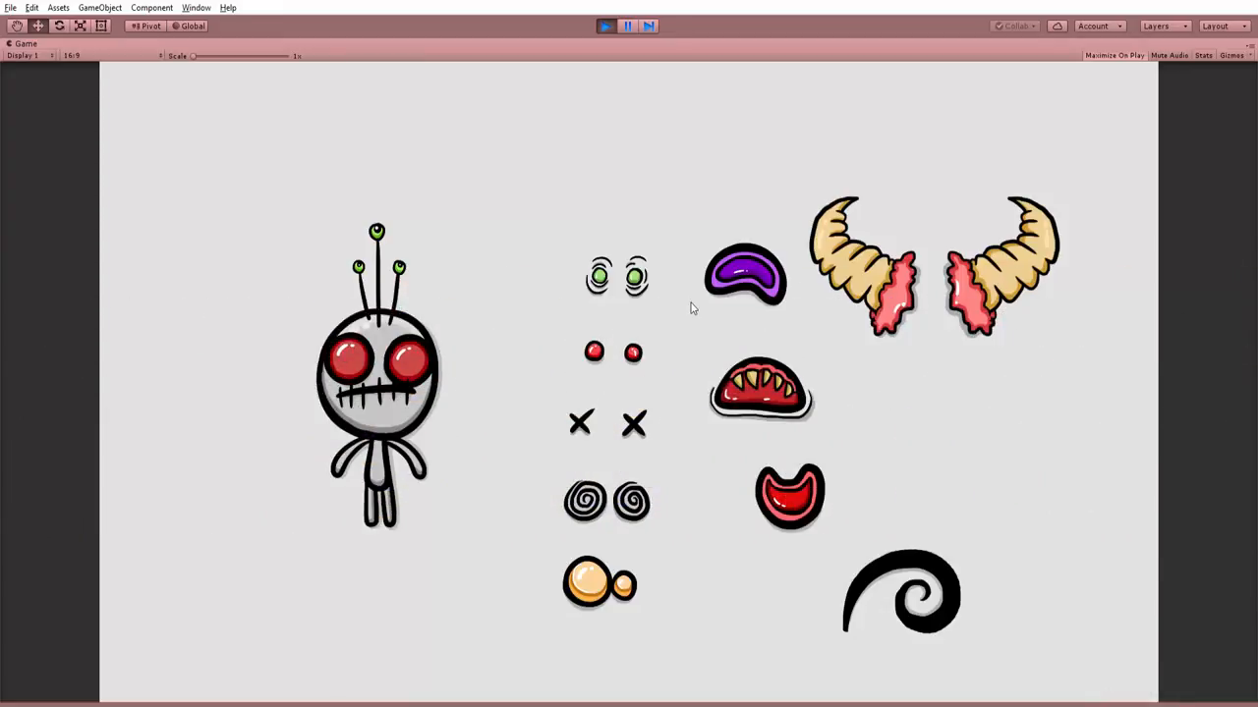
{"action": "mouse_move", "coordinate": [465, 323]}
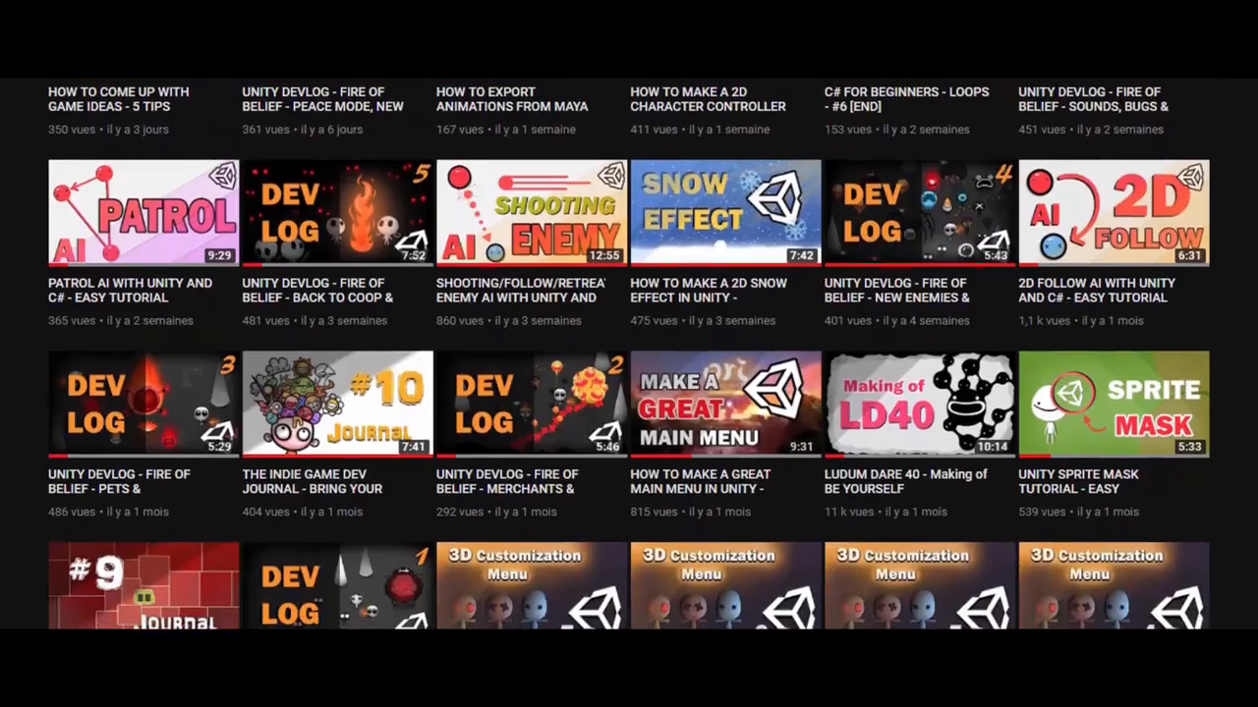
Scroll down the channel's uploads to view the Unity tutorial and 3D customization menu videos
{"action": "scroll", "scroll_direction": "down", "scroll_amount": 3}
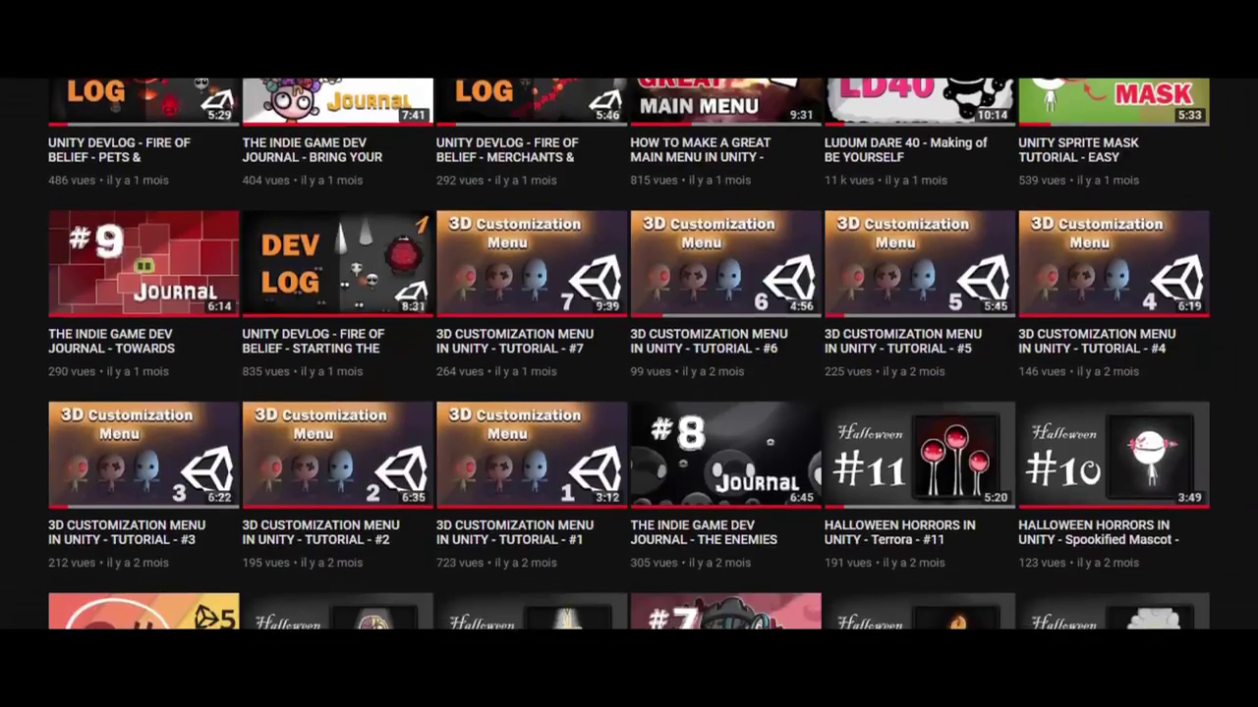